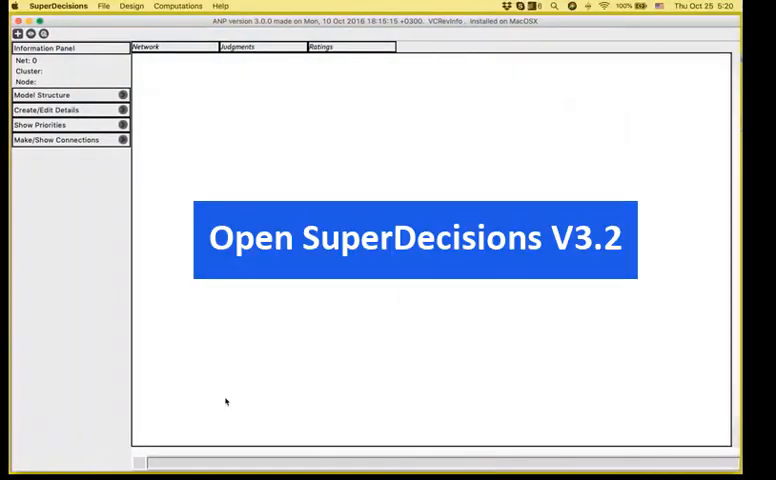
Create a new model and save it in Documents as CarSelection.sdmod
click(104, 6)
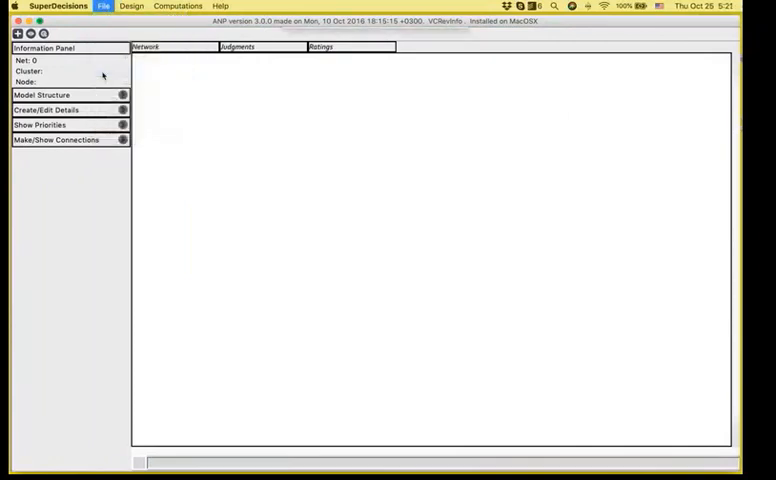
click(104, 6)
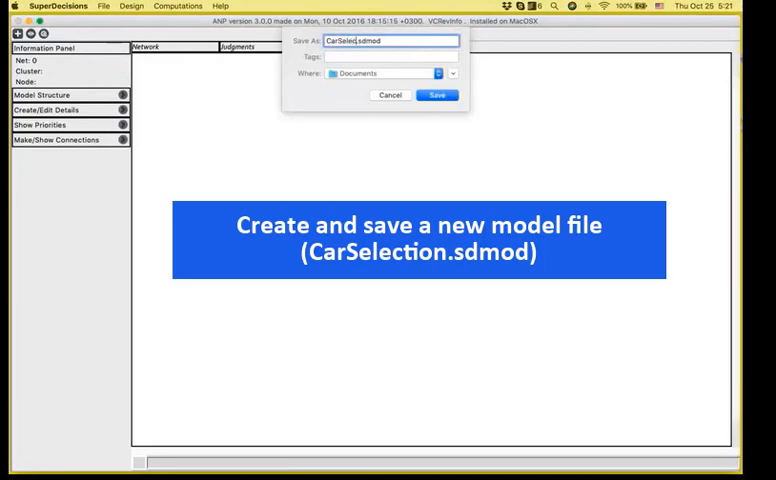
click(436, 96)
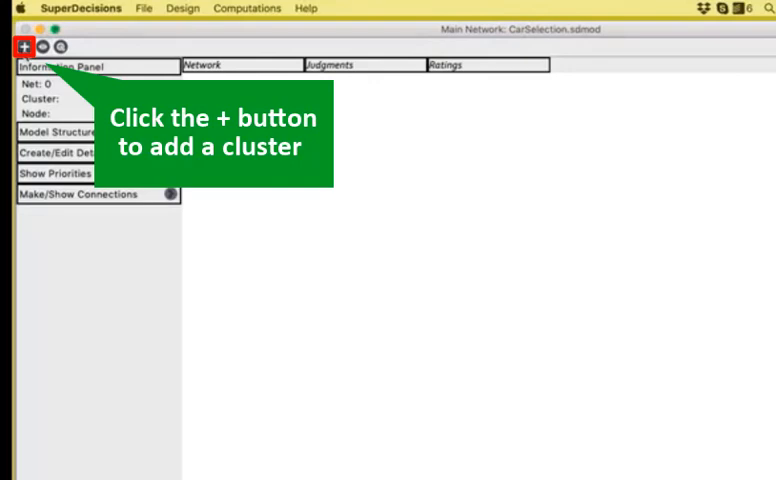
Create three clusters named 1Goal, 2Criteria and 3Alternatives
click(22, 44)
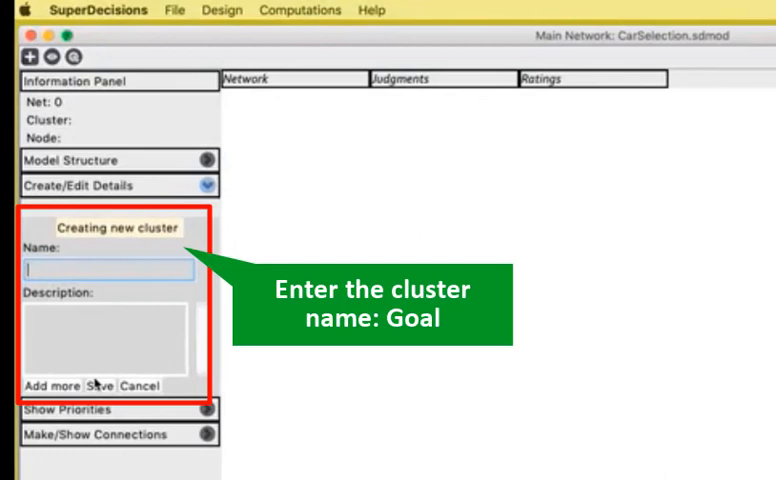
text(1Goal)
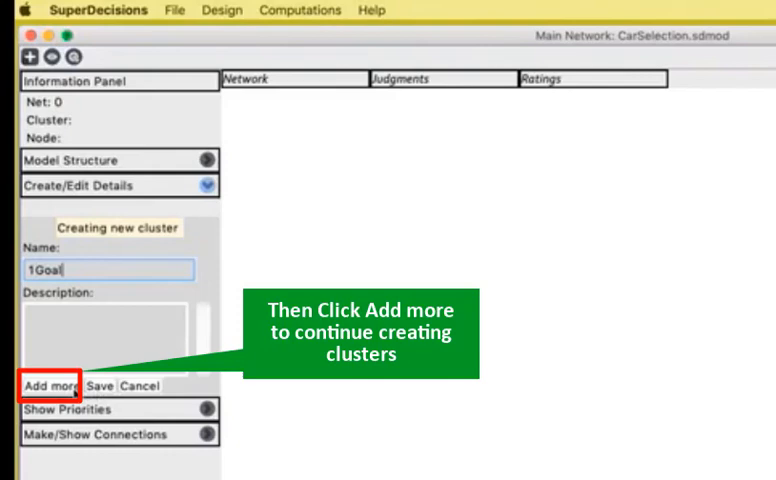
click(48, 388)
text(2)
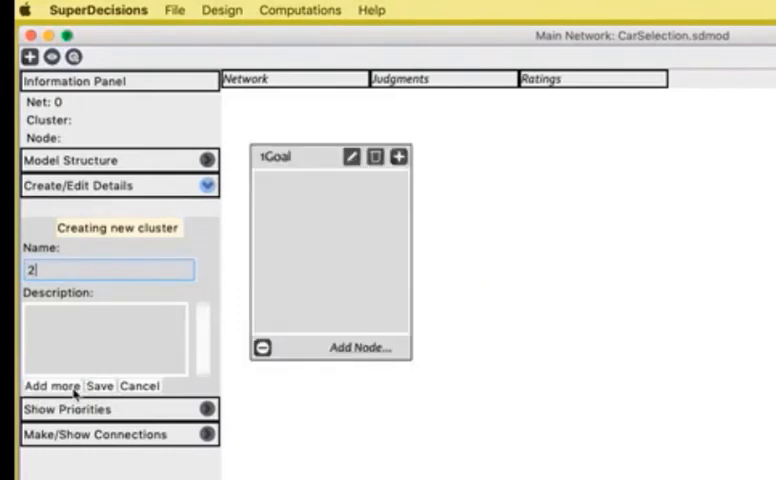
text(Criteria)
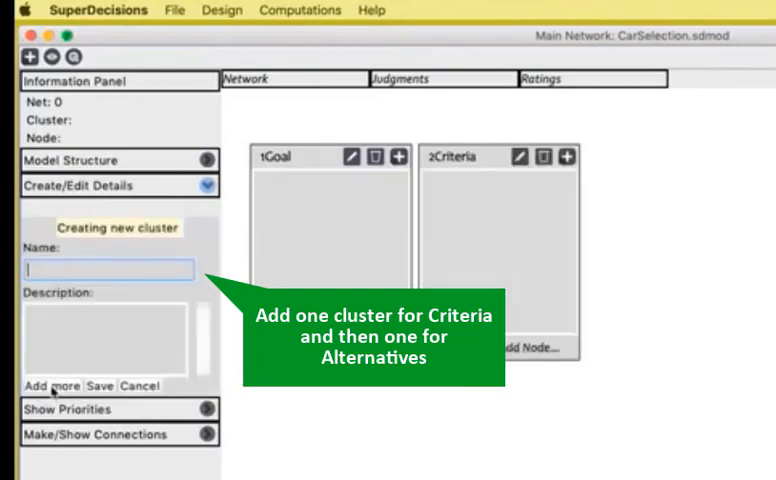
text(3Alternatives)
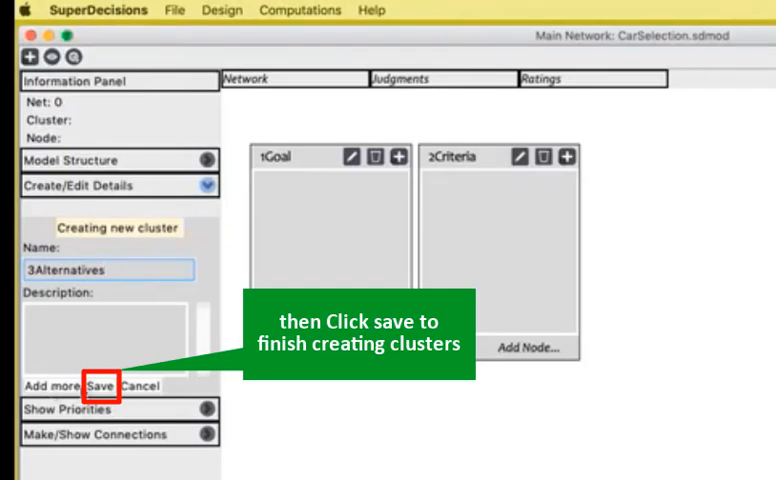
click(96, 386)
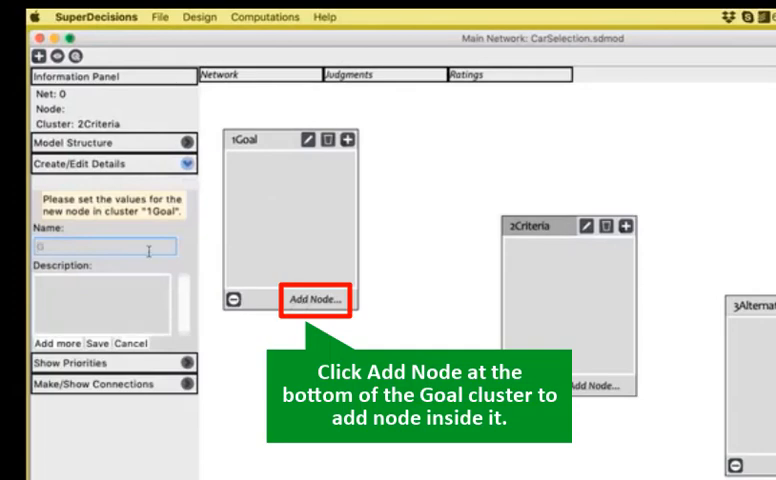
Add a node named 1GoalNode to the 1Goal cluster
text(GoalNode)
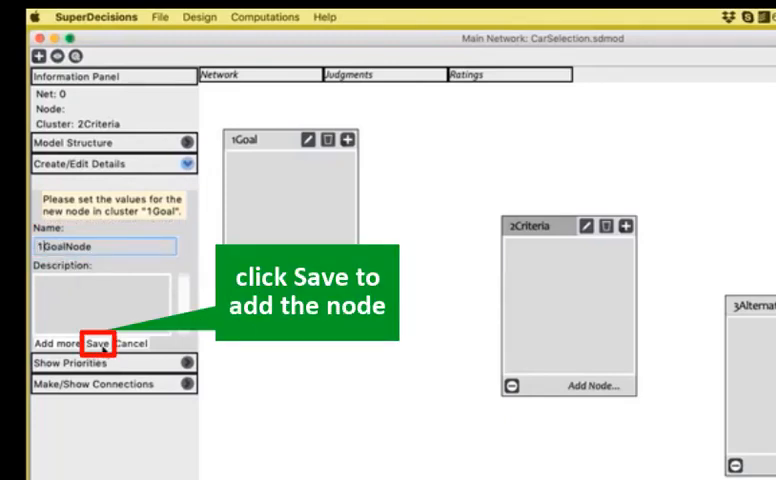
click(102, 344)
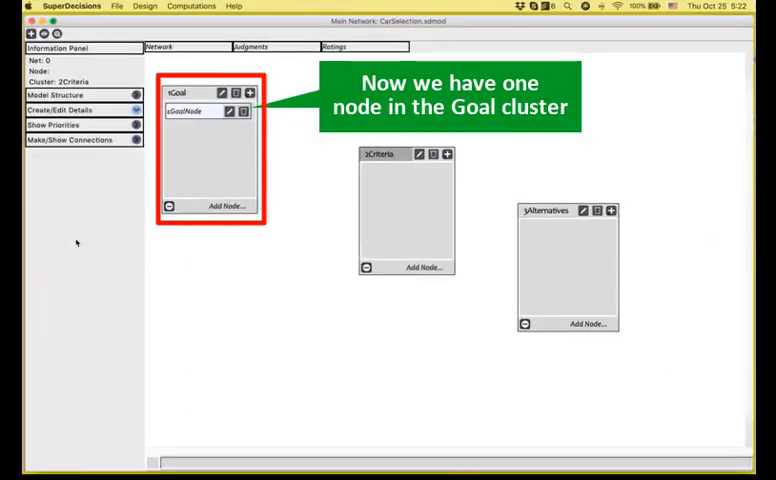
Add criterion nodes 1Prestige and 2Price to the 2Criteria cluster
click(422, 266)
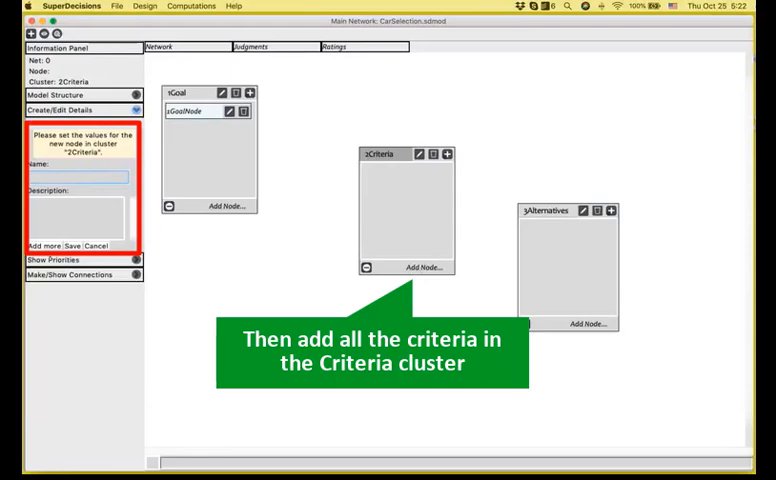
text(1)
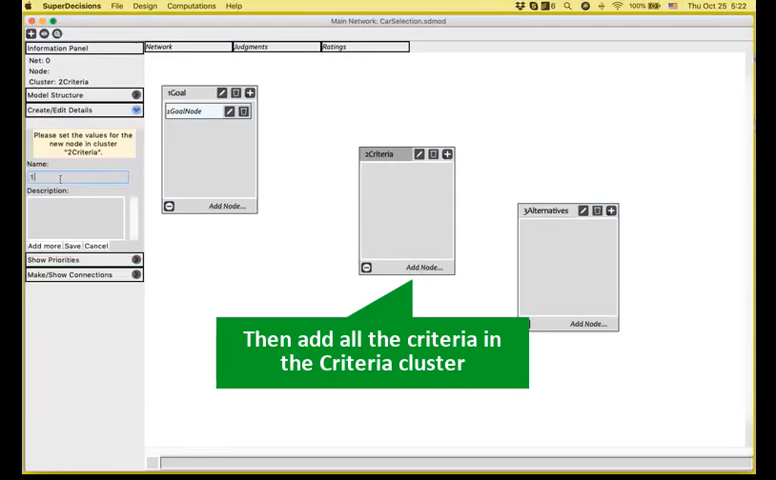
text(Pres)
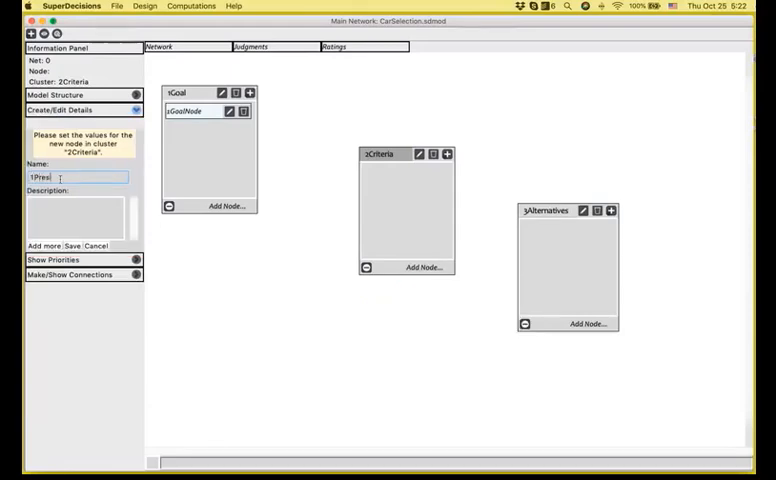
click(68, 246)
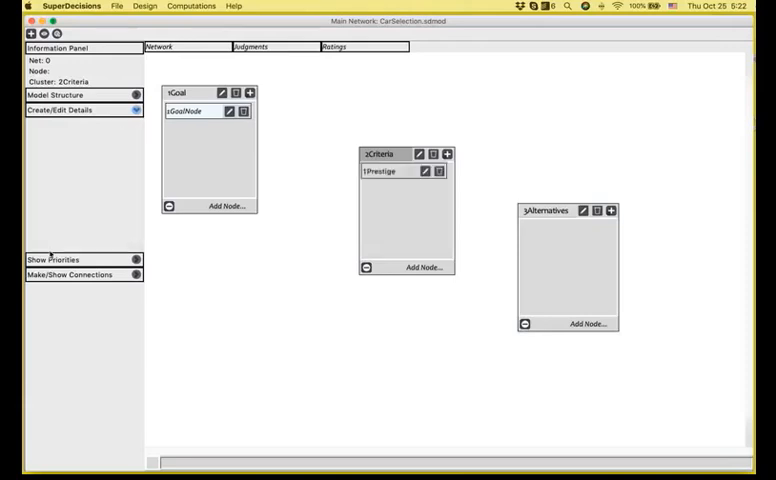
click(422, 266)
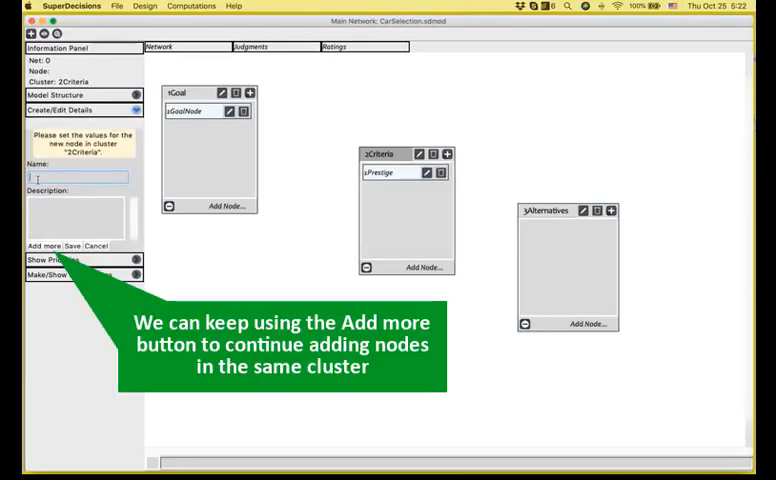
text(Price)
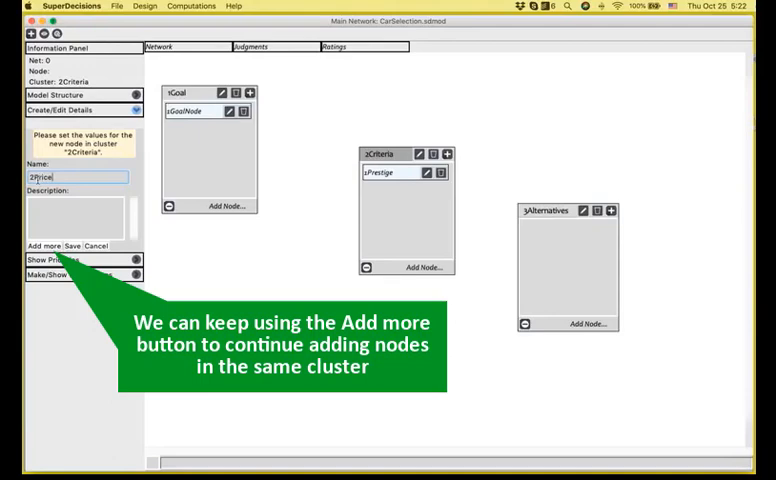
click(40, 246)
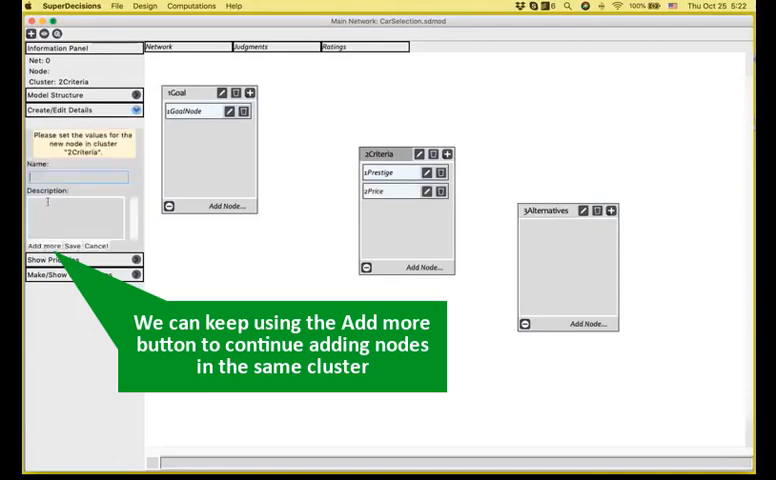
Add criterion nodes 3MPG and 4Comfort and save the criteria
text(3MPG)
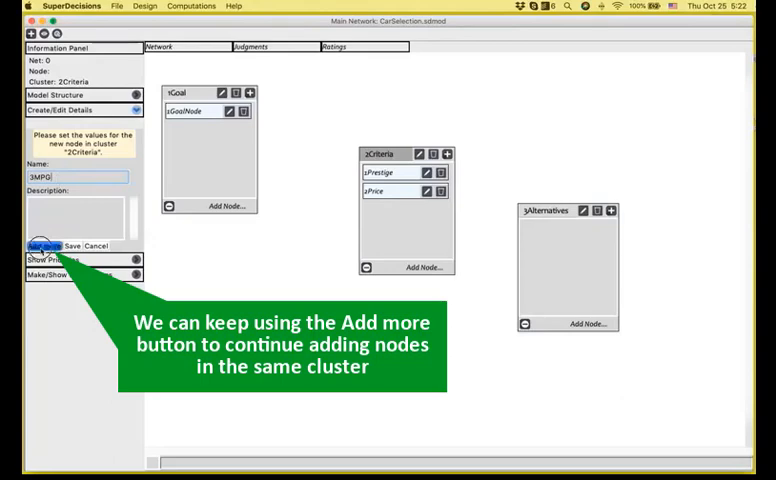
click(44, 246)
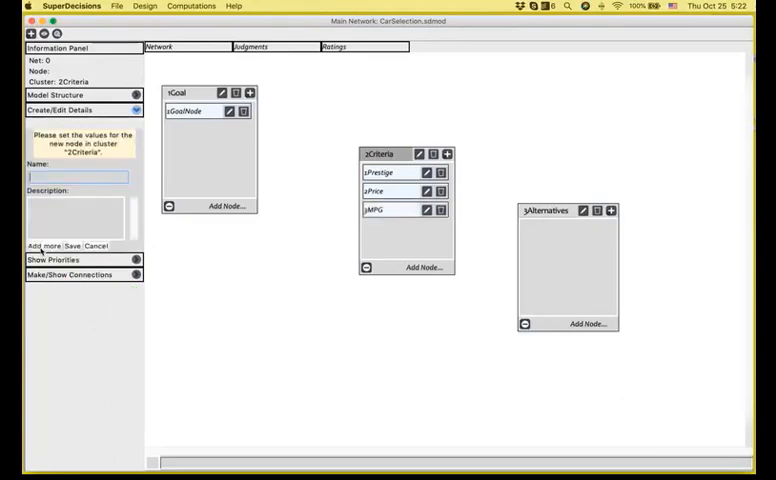
text(#)
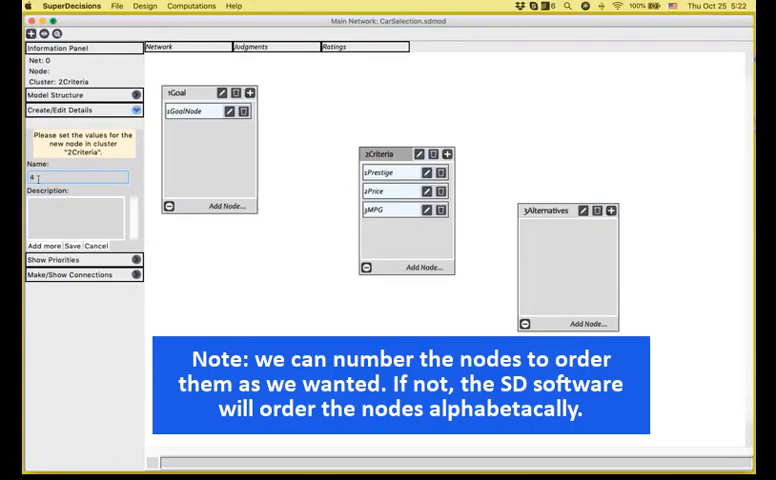
text(4Comfort)
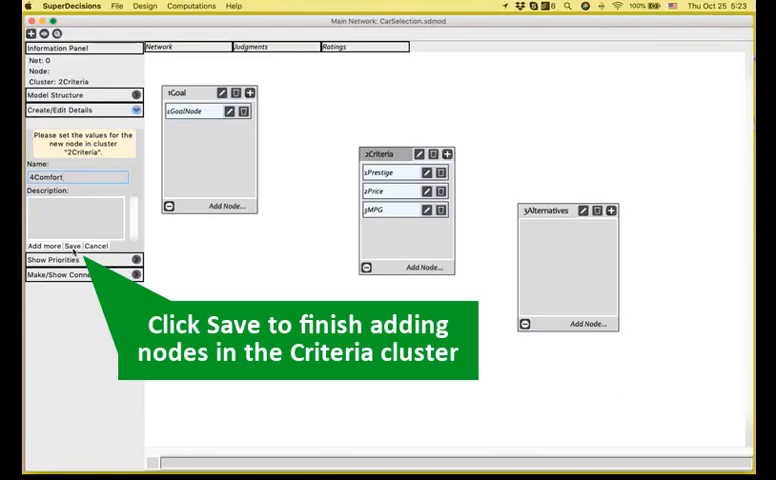
click(72, 246)
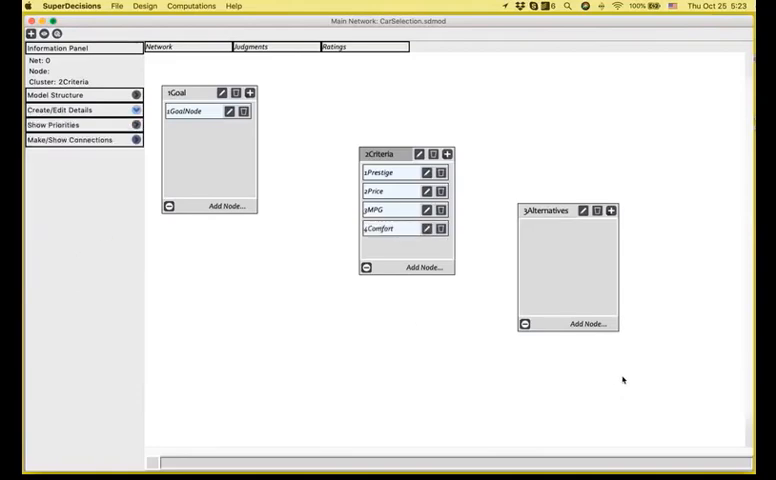
Add car nodes 1AcuraTL, 2ToyotaCamry and 3HondaCivic to the 3Alternatives cluster
click(586, 324)
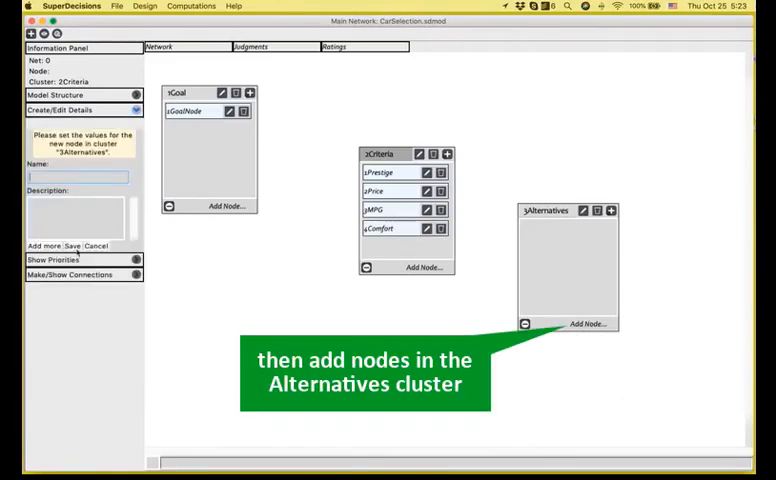
text(1)
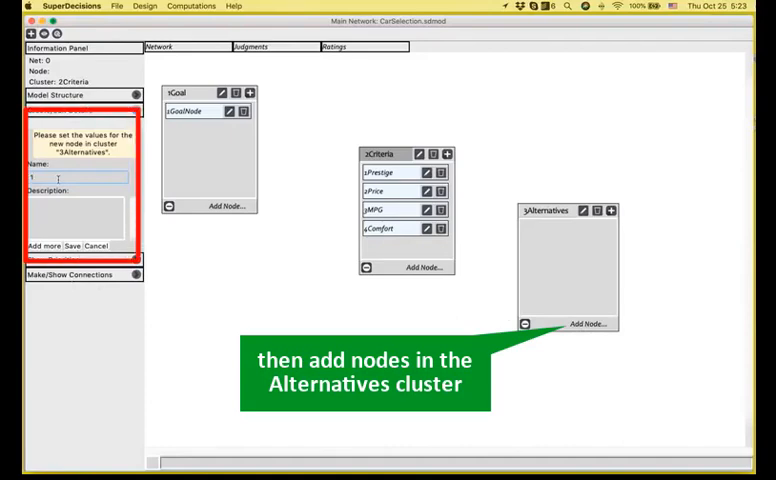
text(1)
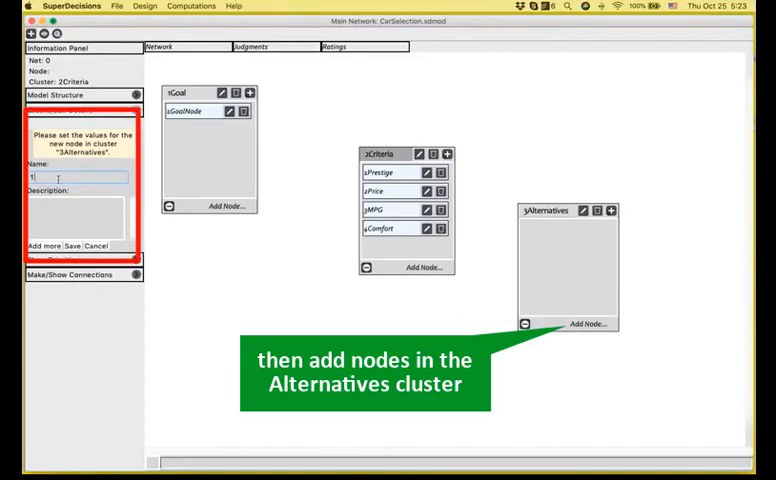
text(Acura1)
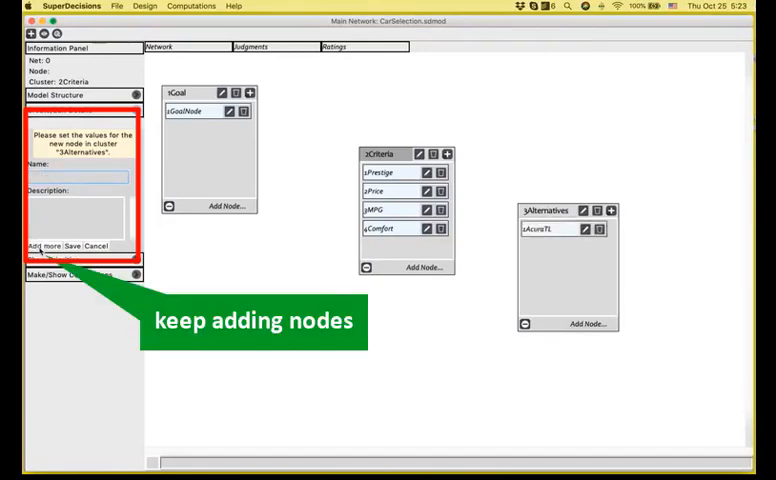
text(2Toyol)
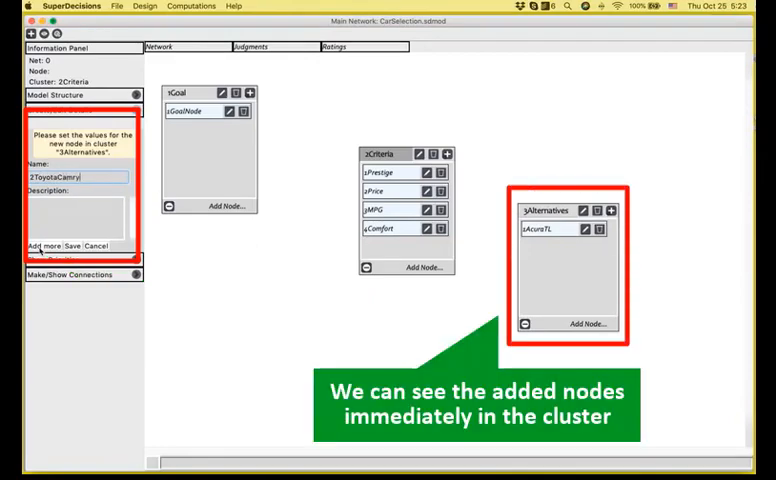
click(42, 246)
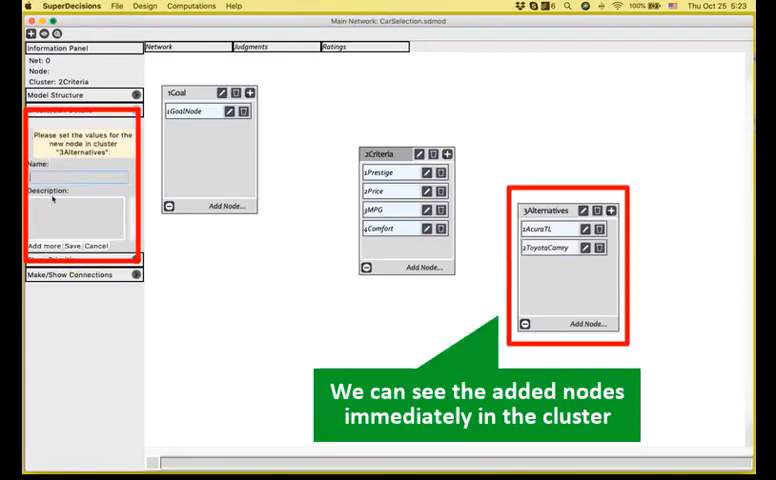
text(3-HondaCivic)
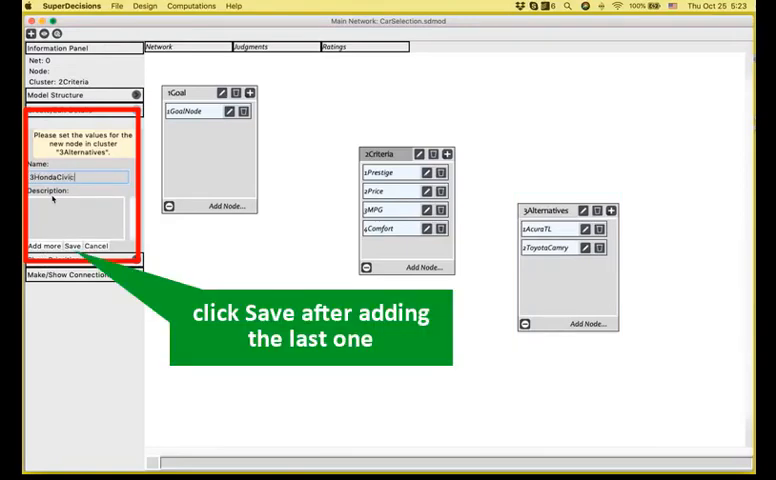
click(68, 246)
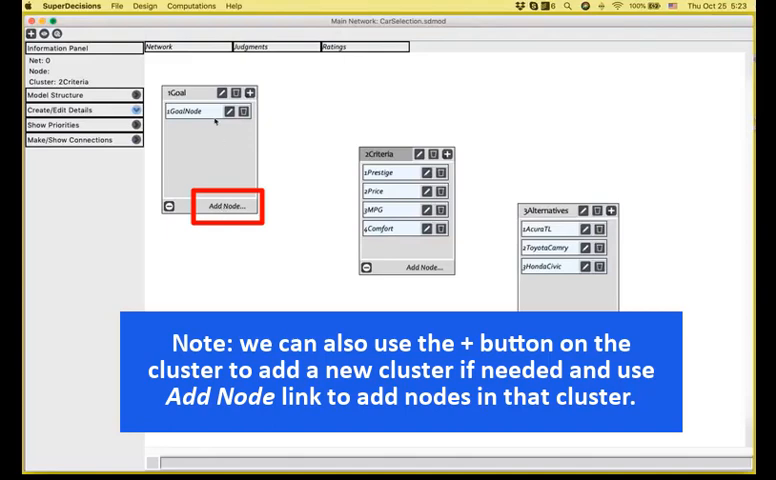
click(168, 92)
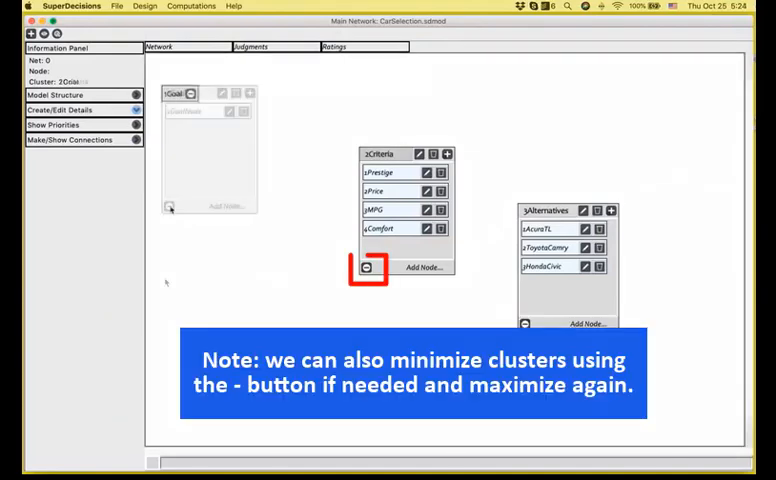
click(366, 268)
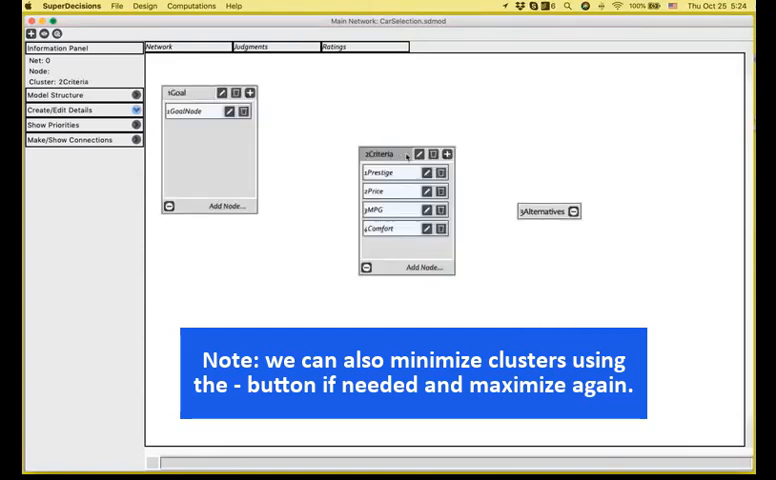
click(576, 212)
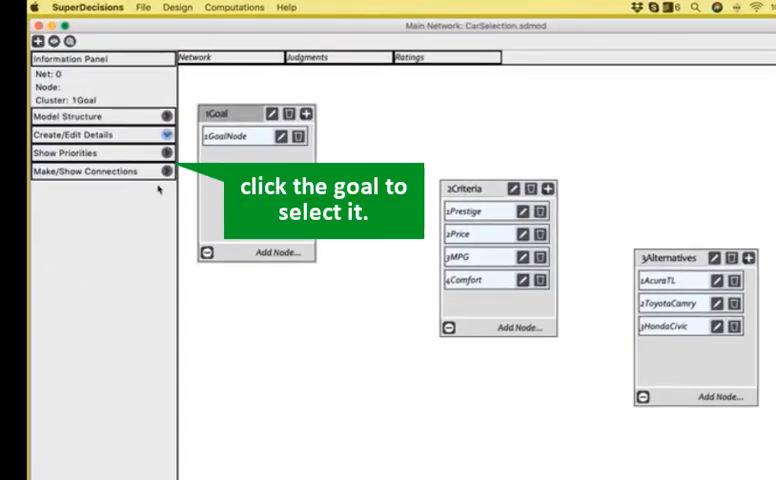
Select the GoalNode to connect it to Prestige, Price, MPG and Comfort
click(84, 172)
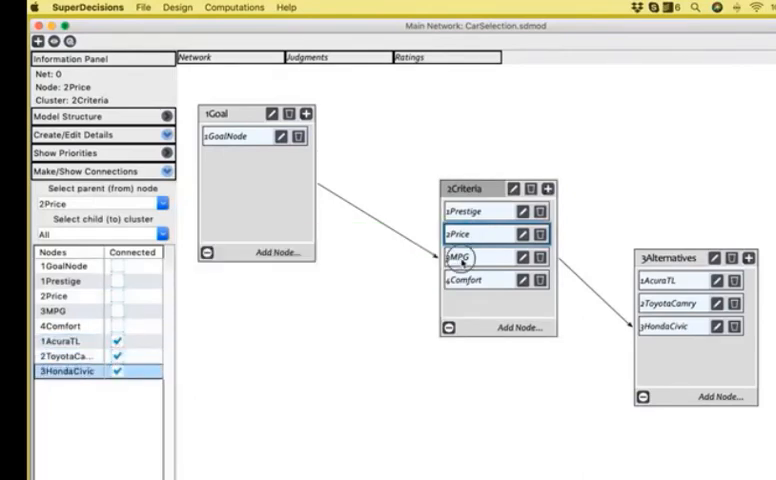
Link the MPG criterion to the car alternatives
click(456, 256)
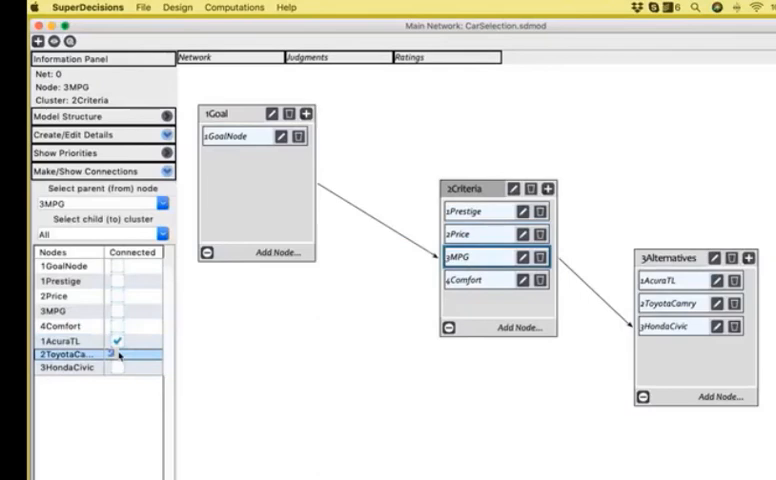
click(460, 280)
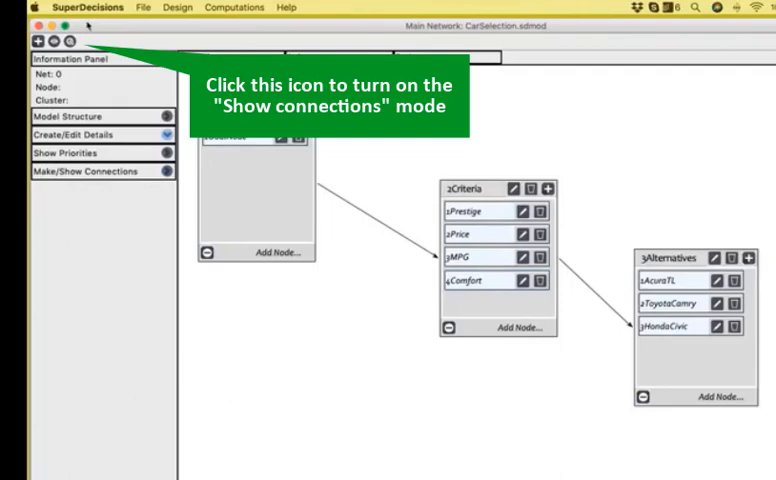
Turn on connection viewing and check the links of GoalNode, Price, Comfort and another node
click(72, 40)
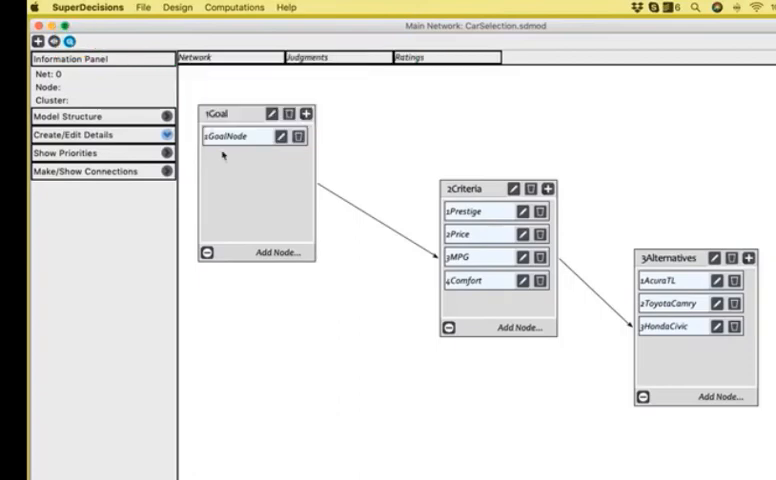
click(228, 136)
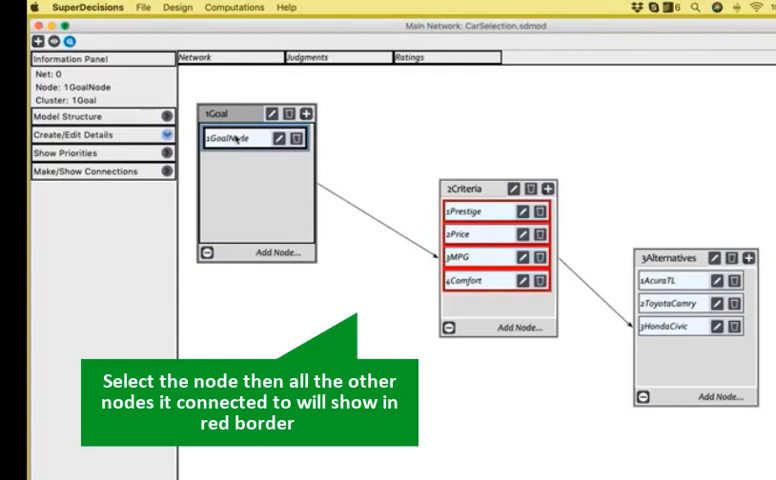
mouse_move(492, 256)
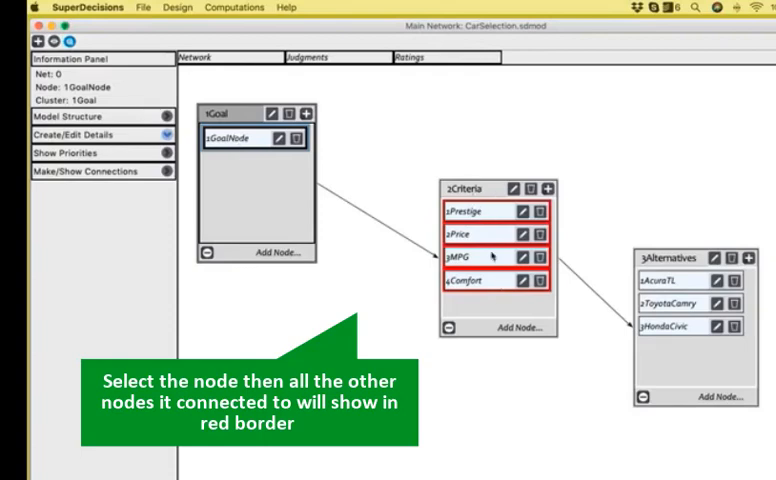
click(462, 234)
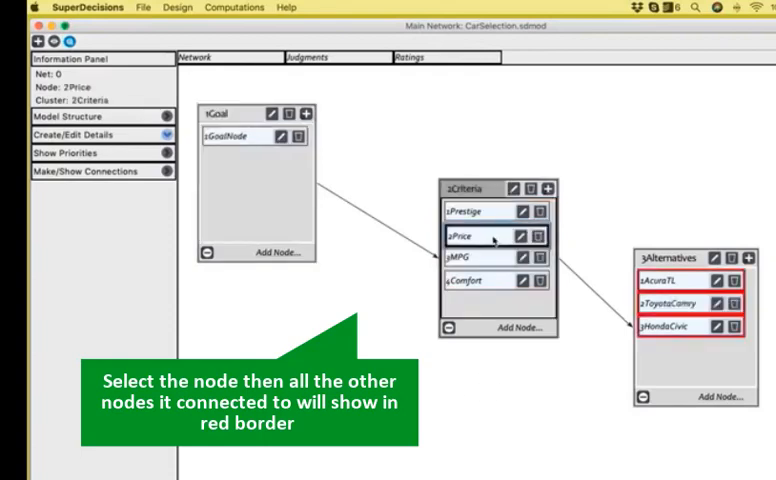
click(468, 280)
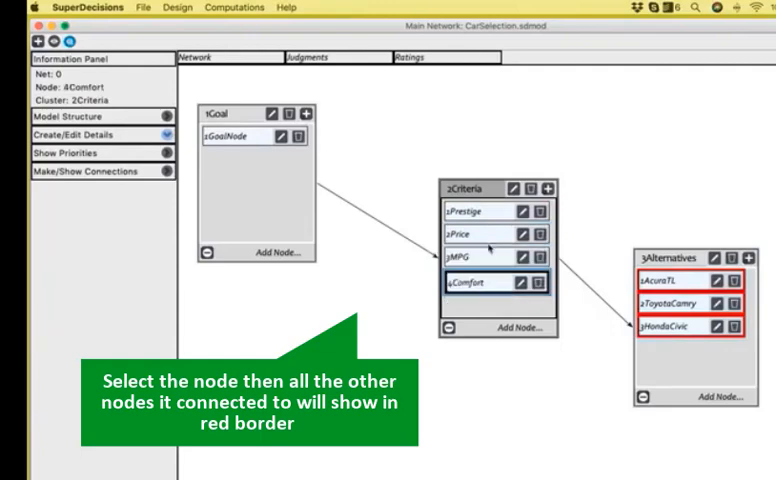
click(464, 212)
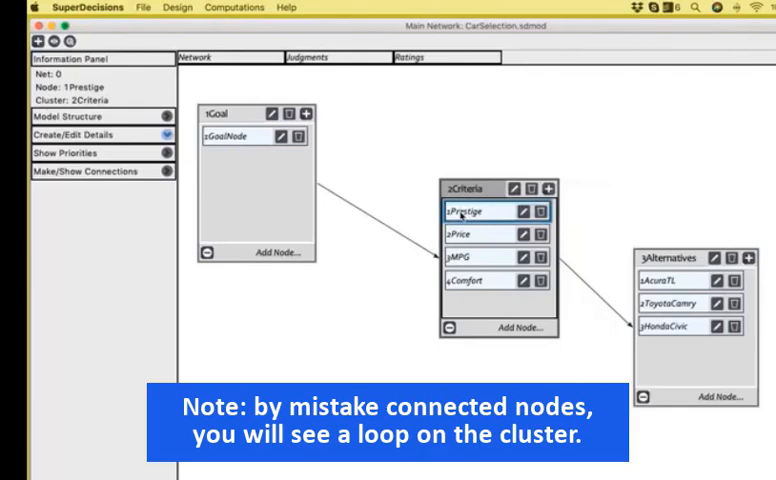
Remove the accidental self-loop from the 2Criteria cluster
click(90, 168)
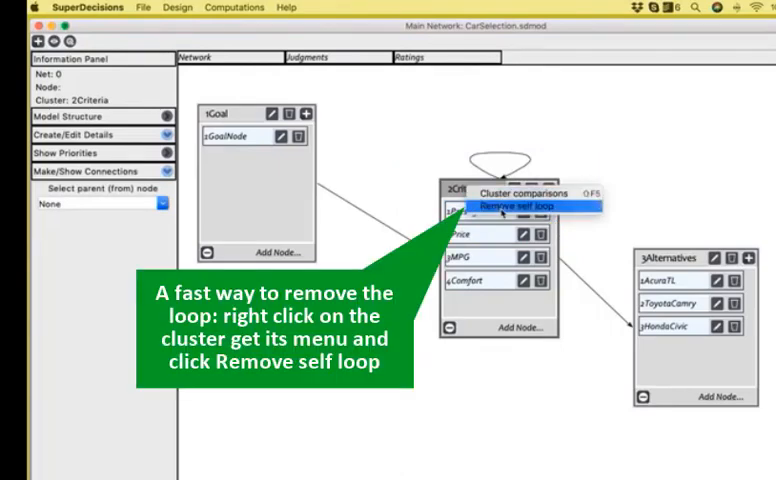
click(520, 204)
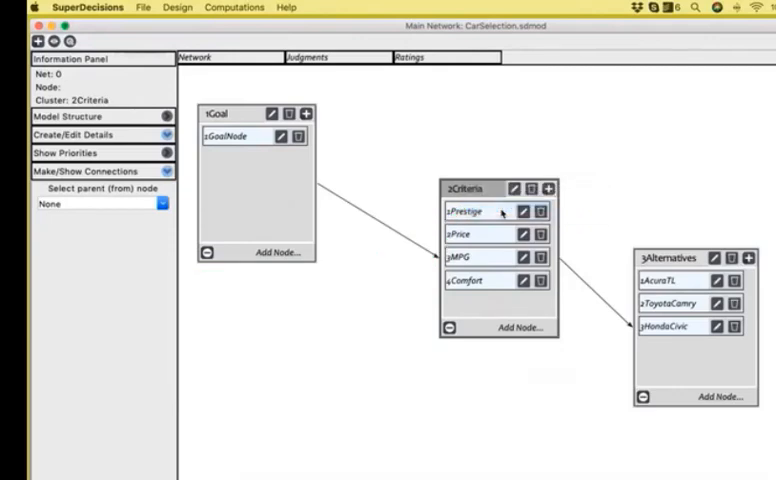
click(234, 8)
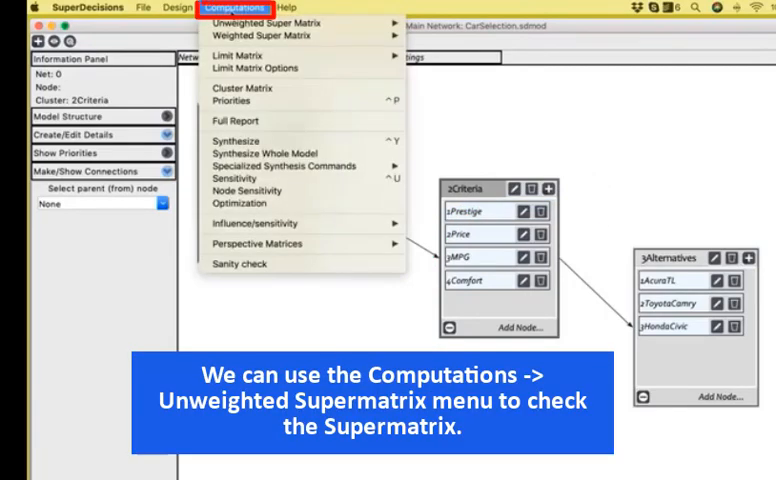
click(234, 8)
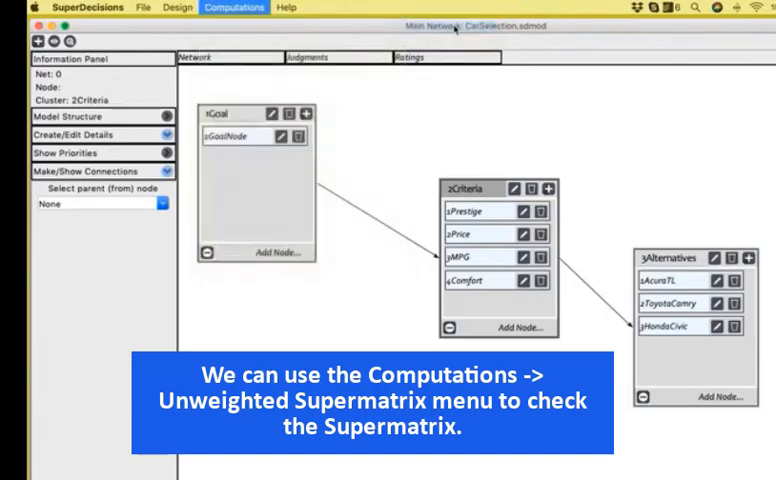
click(232, 8)
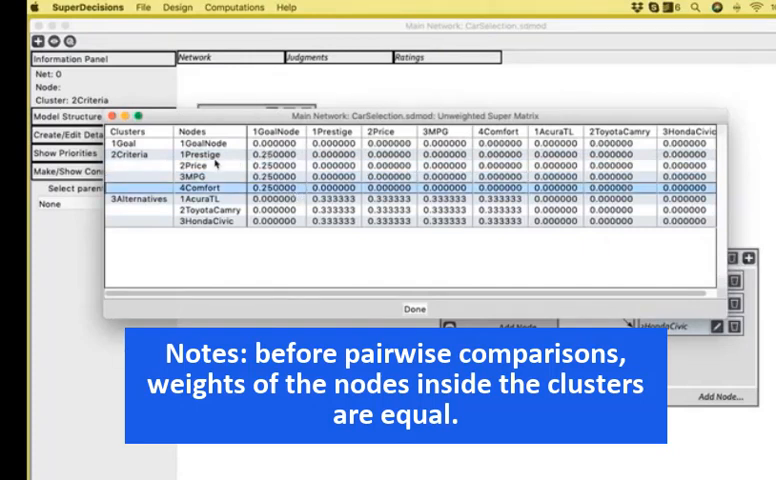
click(200, 178)
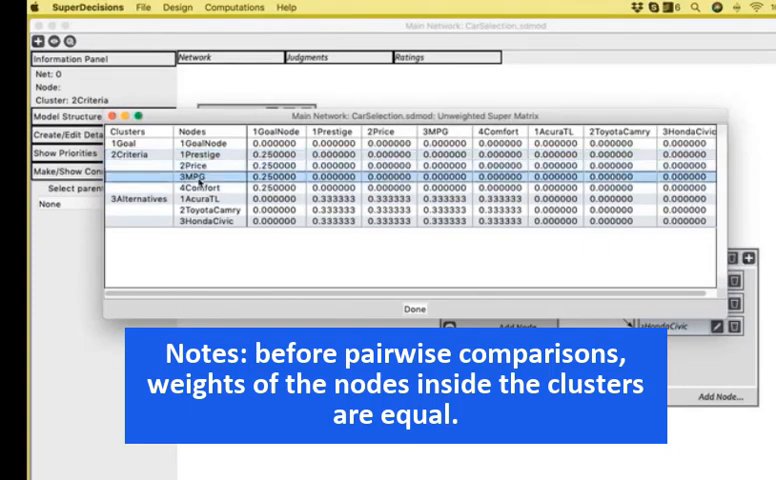
click(196, 188)
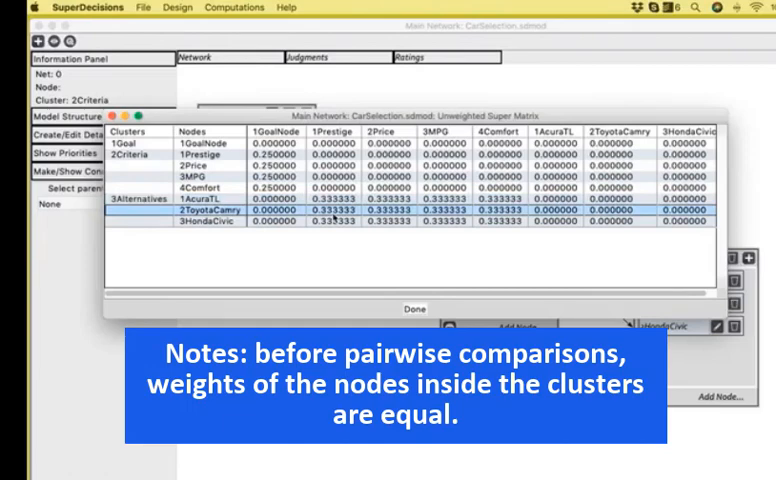
click(412, 308)
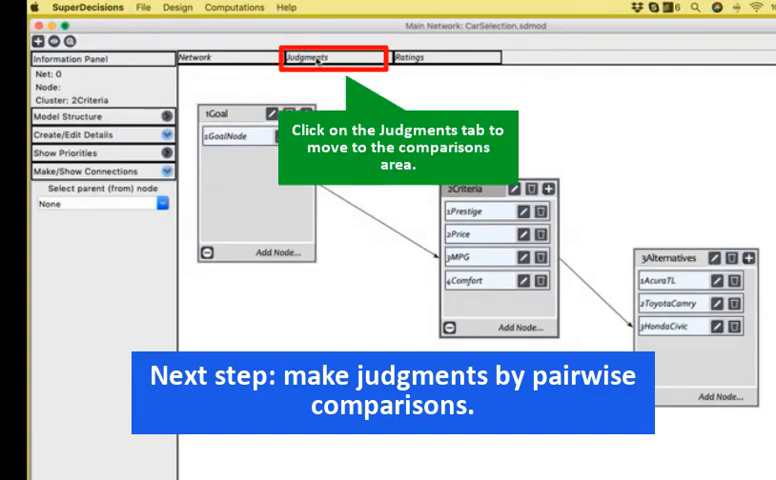
Switch to node comparisons of the 2Criteria cluster with respect to 1GoalNode, hiding the information panel
click(318, 56)
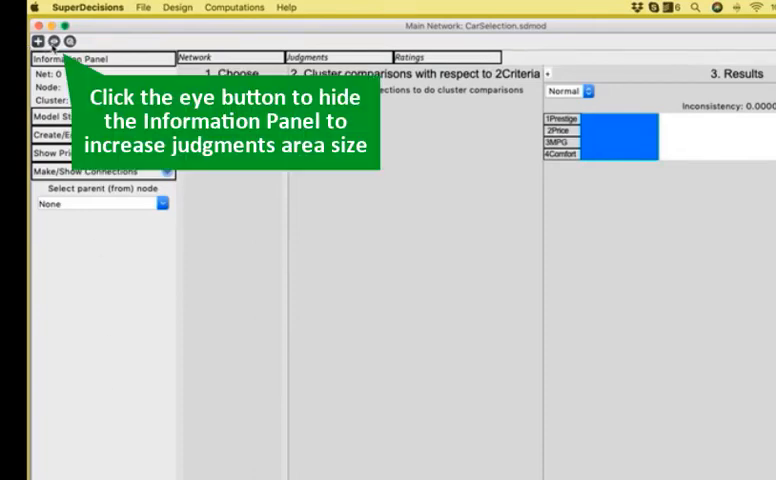
click(56, 40)
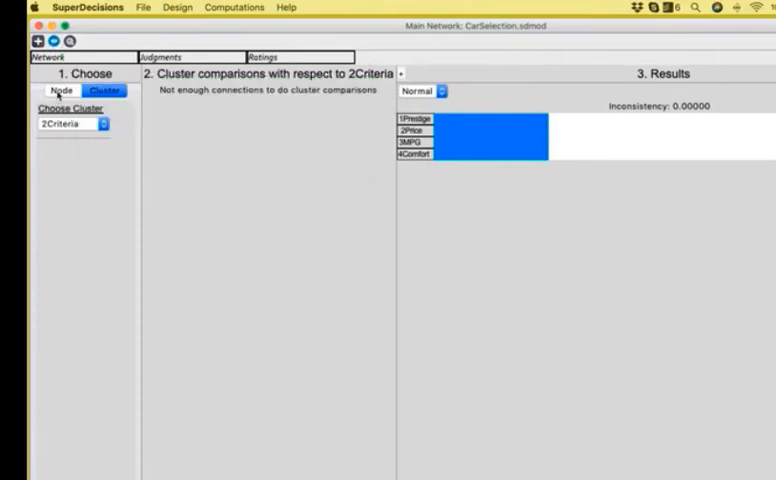
click(60, 90)
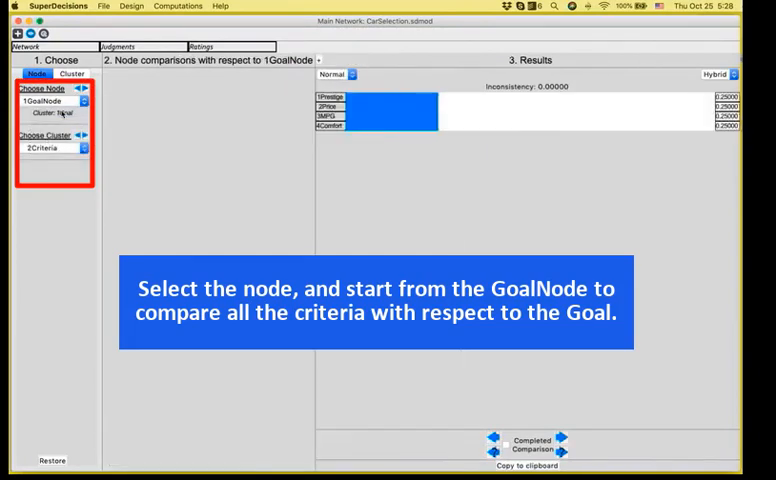
click(322, 74)
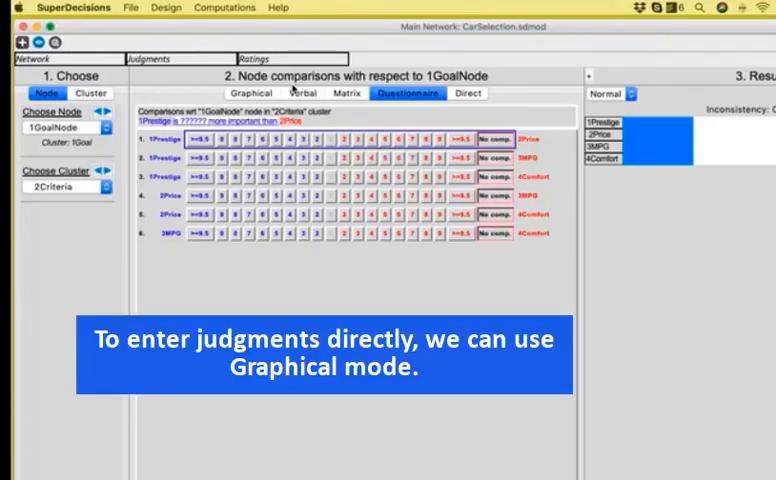
Judge Prestige strongly more important than Price using the graphical pie and the verbal scale
click(252, 92)
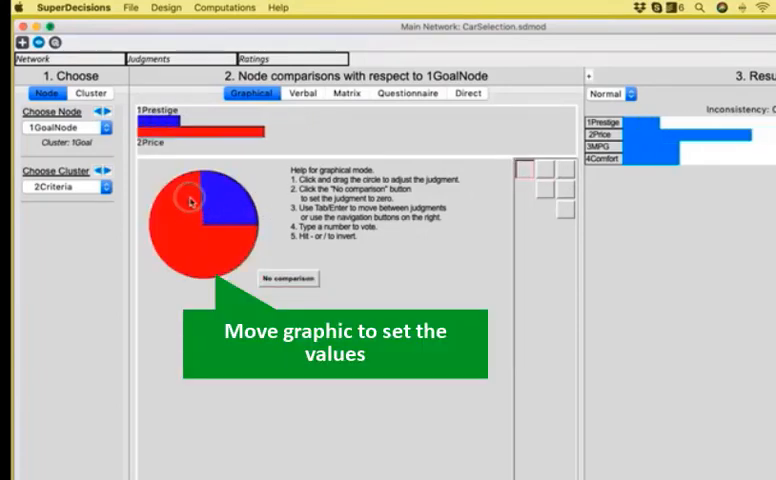
drag(188, 200, 192, 252)
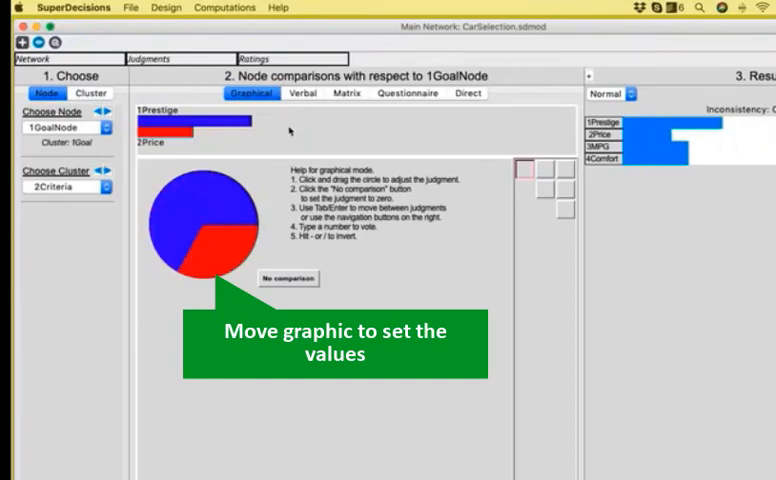
click(302, 92)
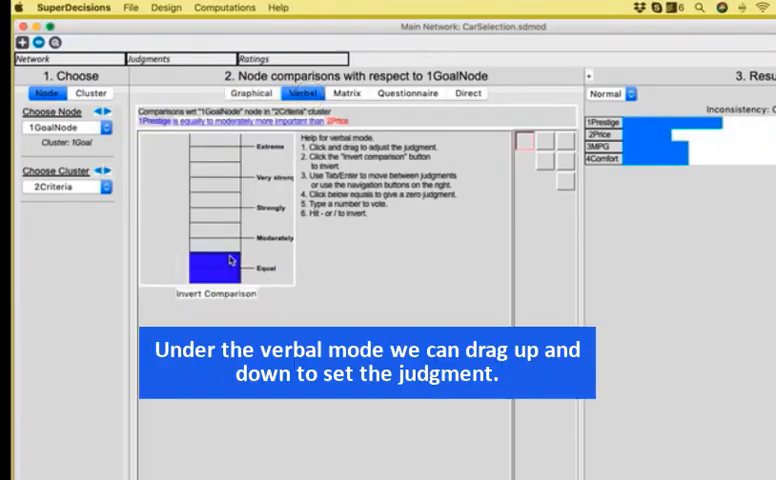
drag(216, 270, 216, 216)
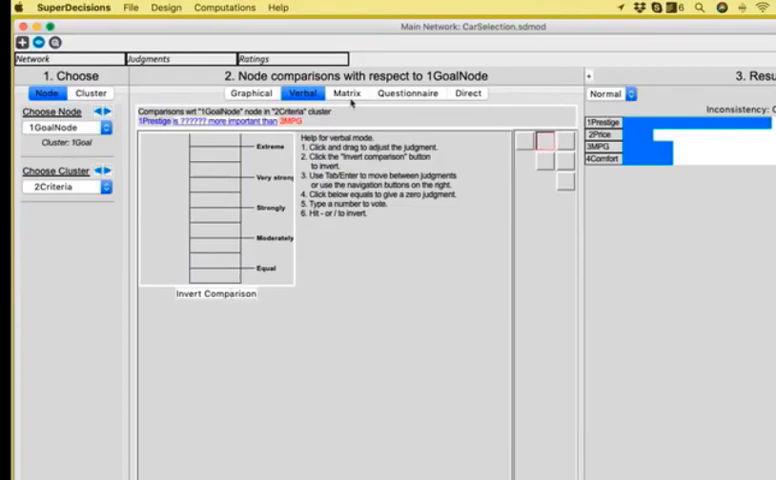
View the Prestige vs Price judgment (about 4.98) in matrix form, then as a questionnaire
click(468, 92)
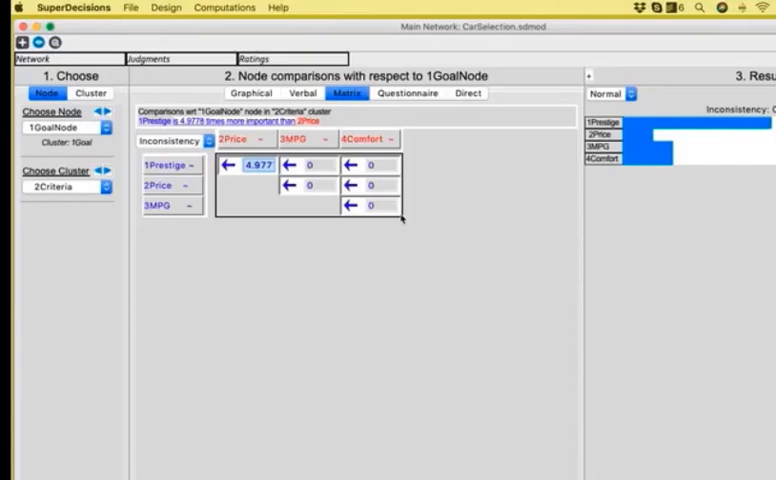
click(408, 92)
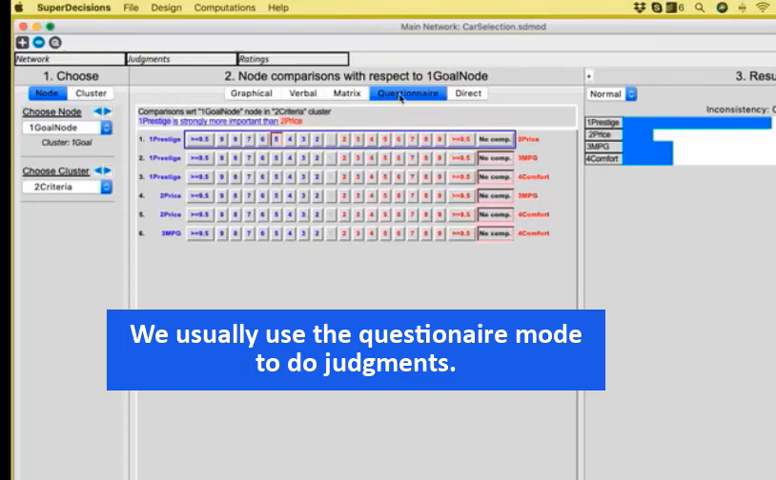
mouse_move(144, 190)
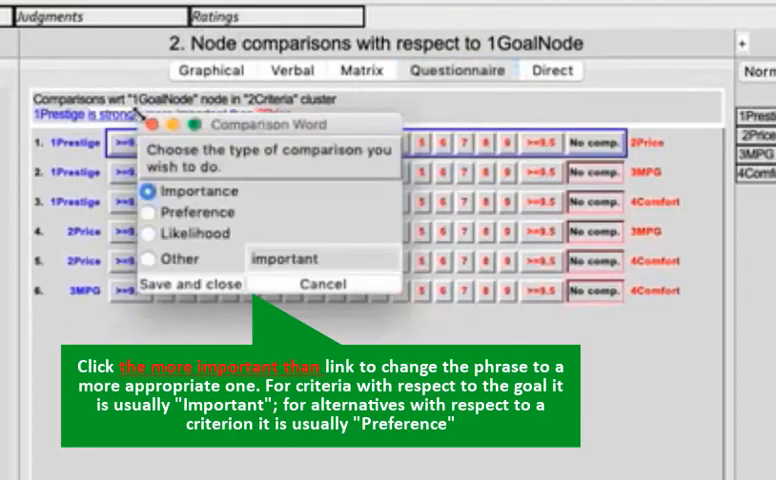
mouse_move(96, 464)
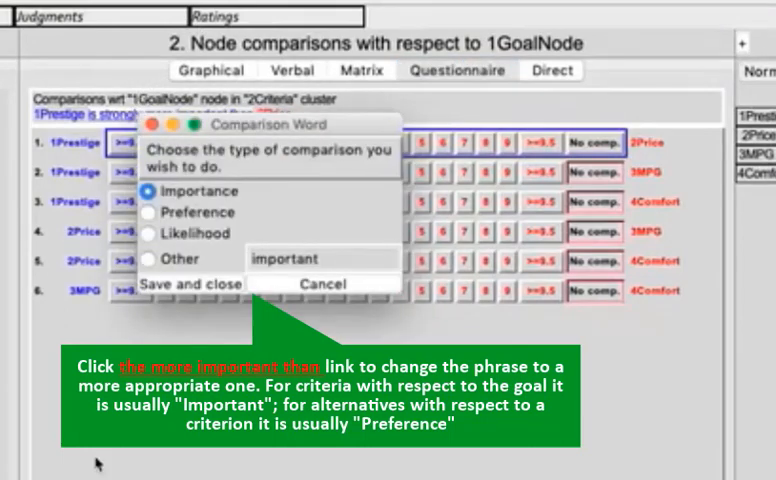
Change the comparison wording from importance to preference and keep it
click(148, 212)
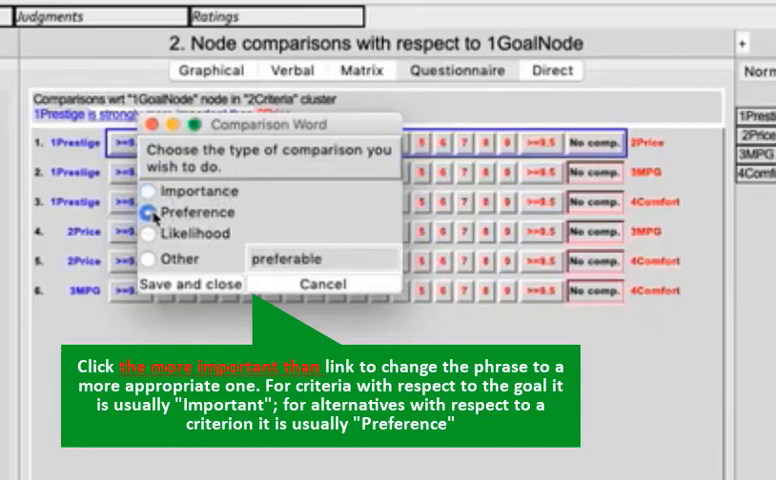
click(150, 212)
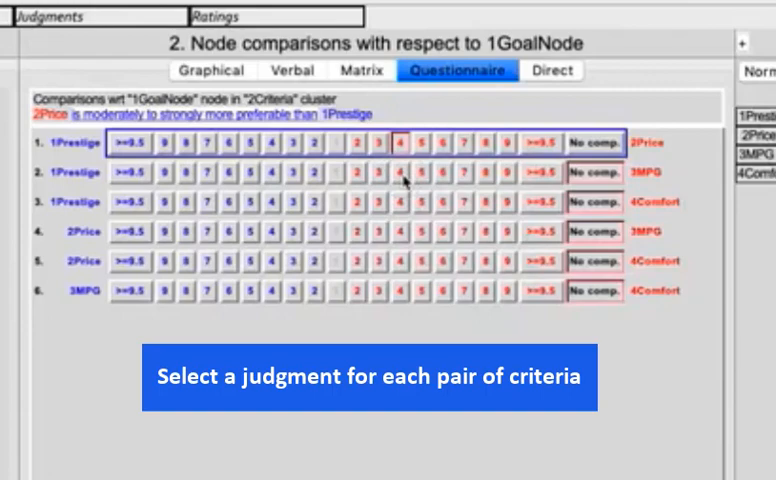
Judge the remaining criteria pairs, e.g. MPG moderately-to-strongly preferred over Prestige, yielding inconsistency 0.12292
click(396, 172)
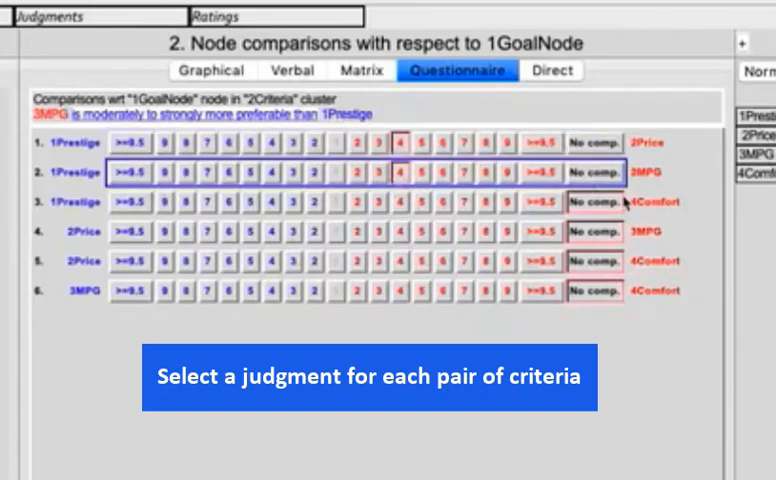
mouse_move(340, 220)
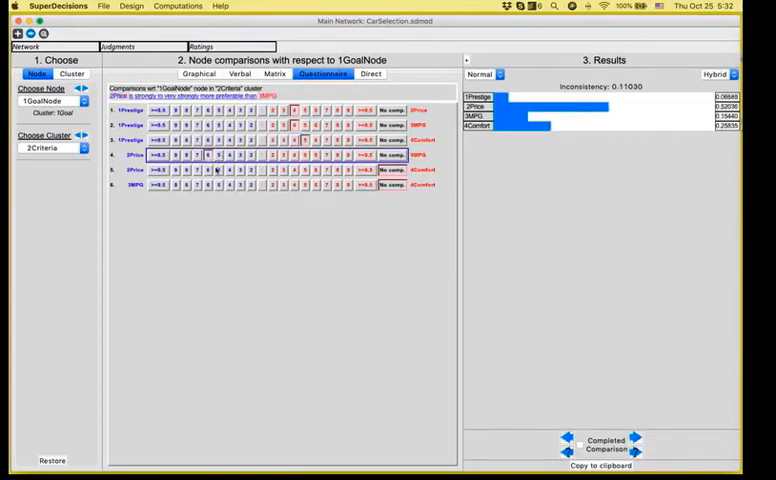
click(214, 156)
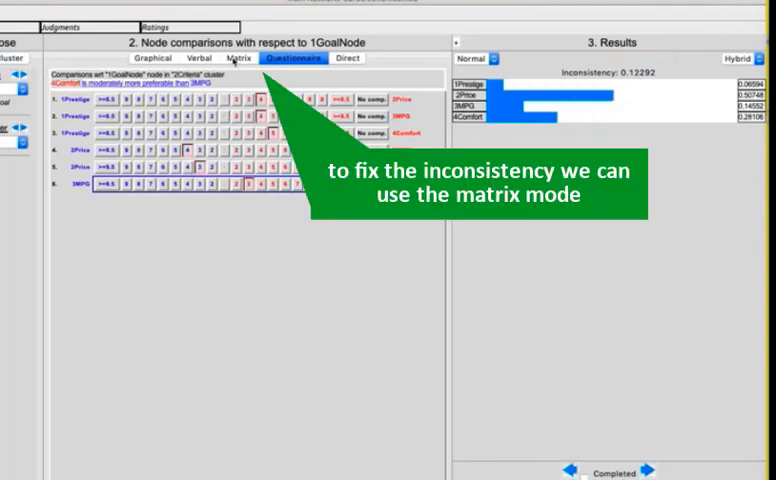
Use the matrix Inconsistency Report to revise the worst judgment, lowering inconsistency to 0.07006
click(238, 58)
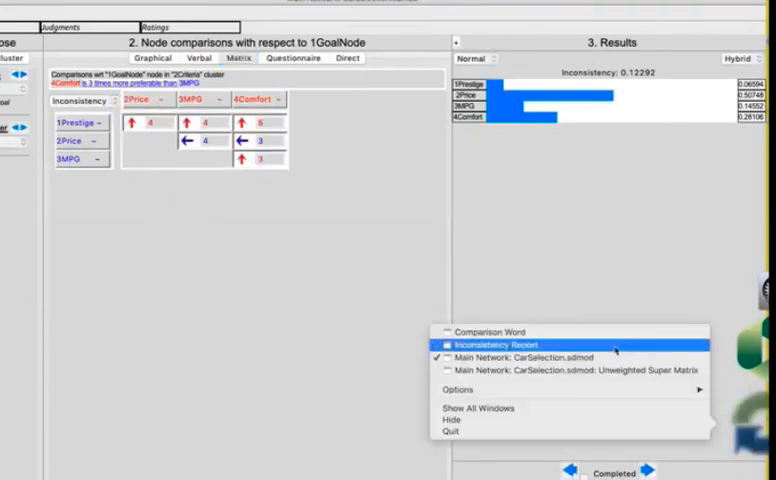
click(486, 340)
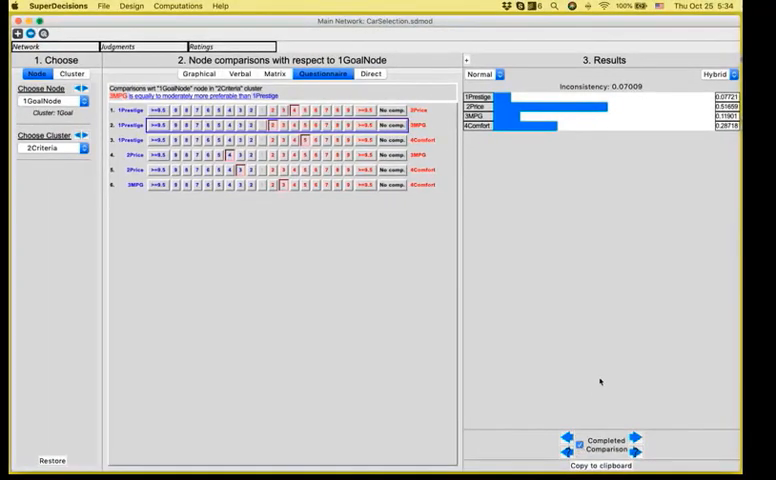
click(180, 6)
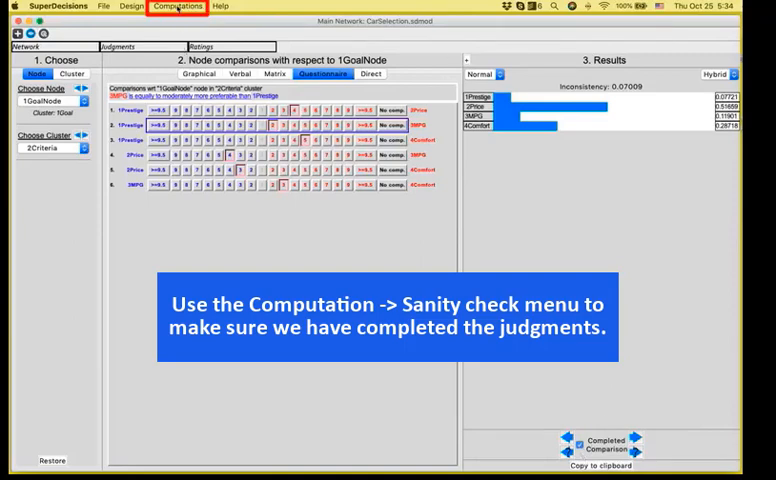
Run Computations > Sanity check to list the node comparisons still incomplete
click(178, 6)
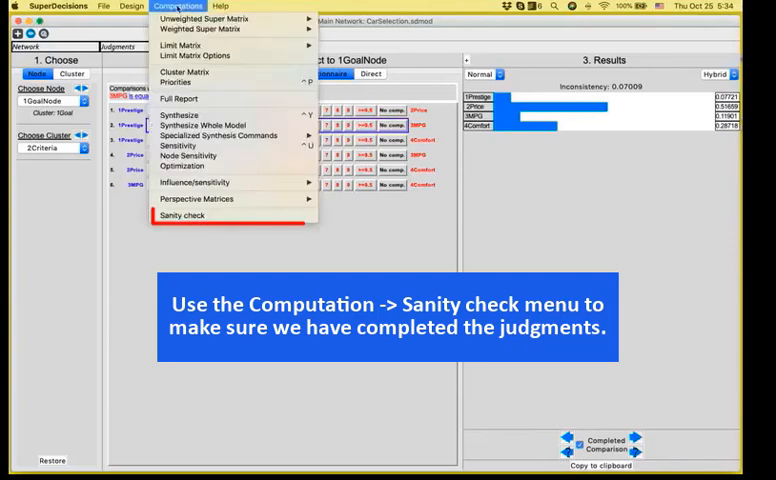
click(184, 216)
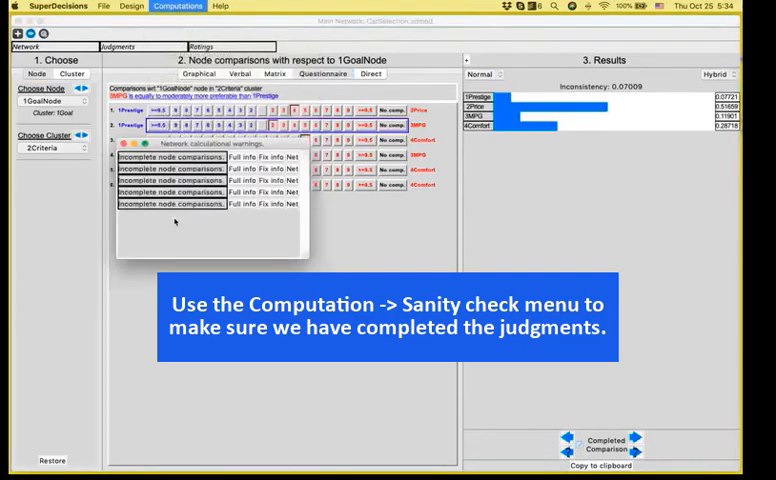
mouse_move(184, 188)
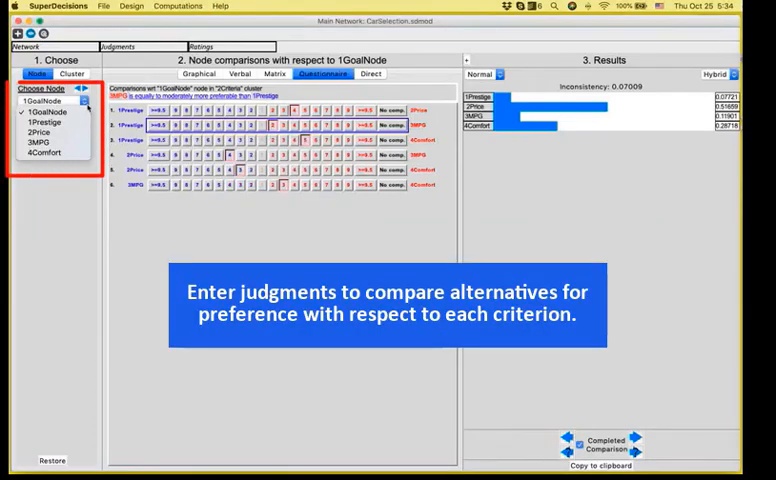
Compare the car alternatives with respect to 1Prestige, adjusting judgments to keep inconsistency near 0.07
click(44, 122)
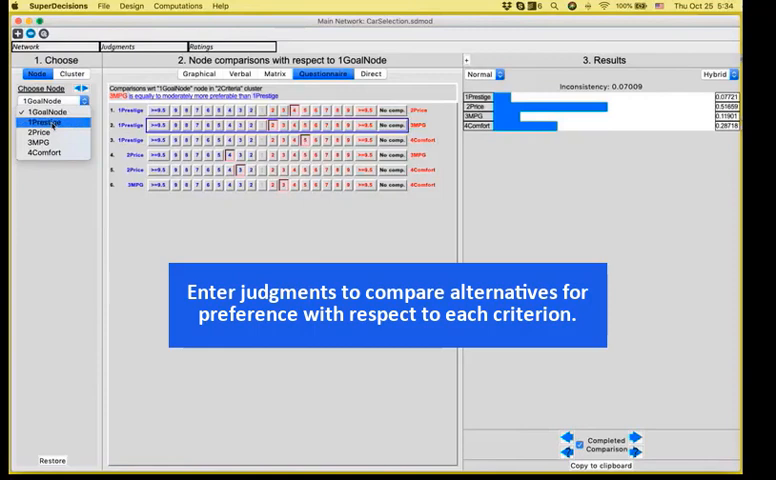
click(46, 120)
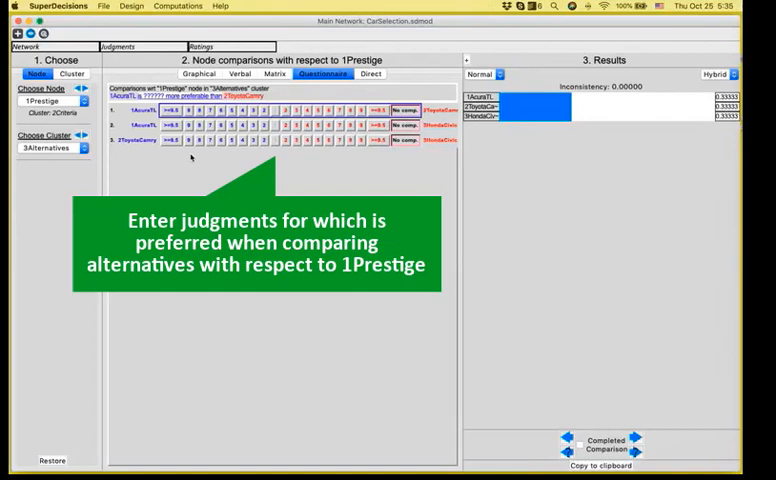
mouse_move(210, 132)
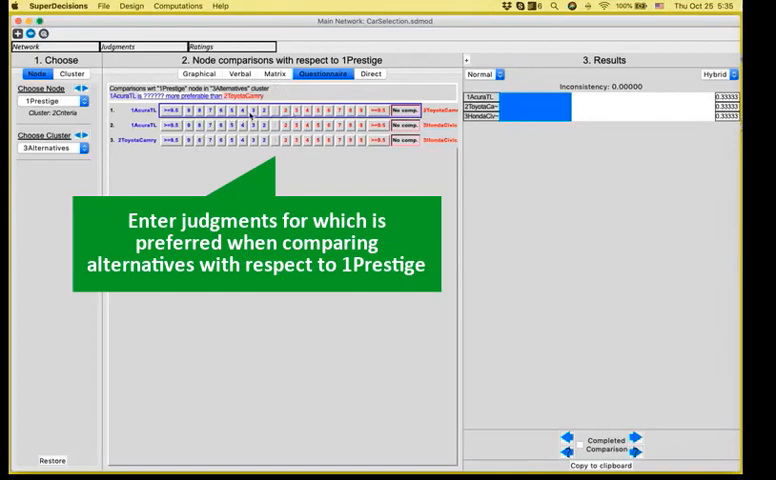
click(256, 110)
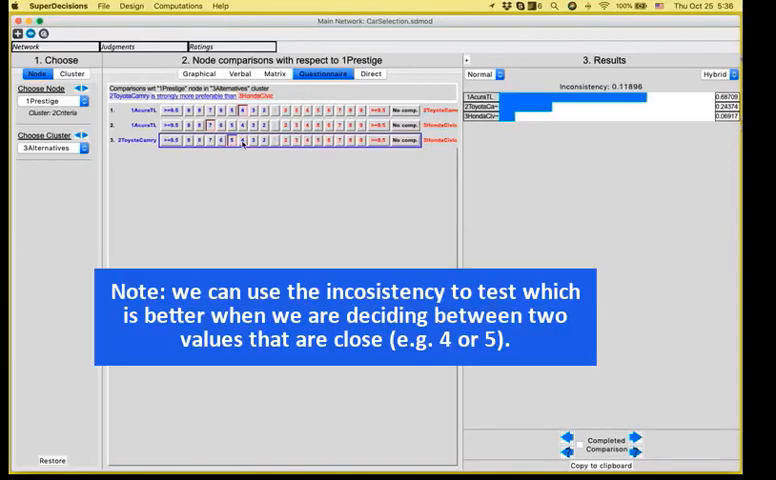
click(240, 140)
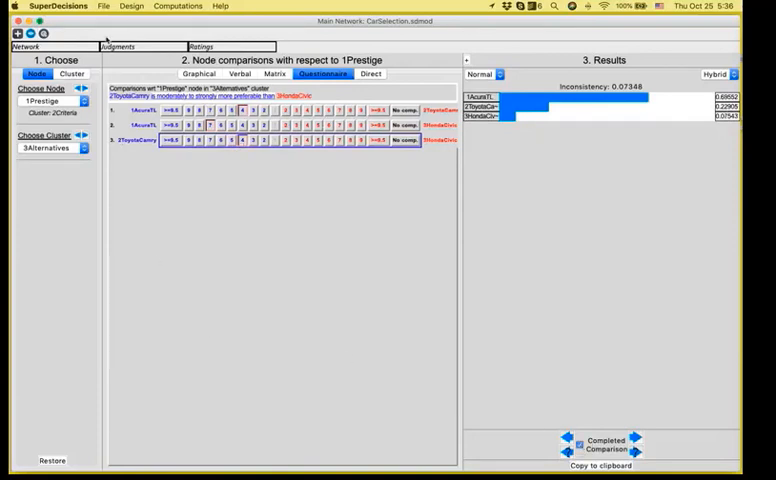
click(84, 100)
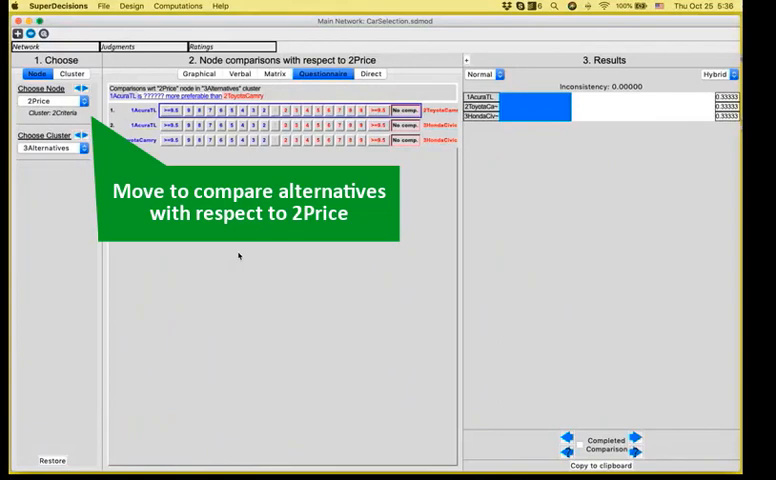
Enter actual car prices directly for 2Price and invert them so cheapest HondaCivic ranks highest
click(370, 74)
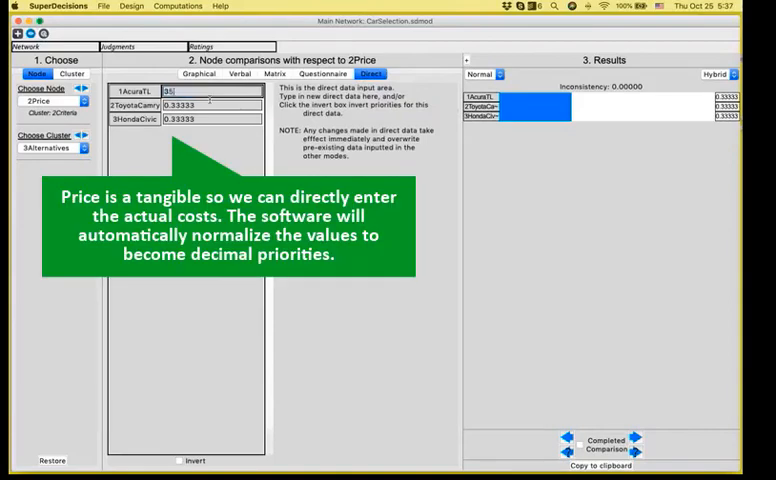
text(3500)
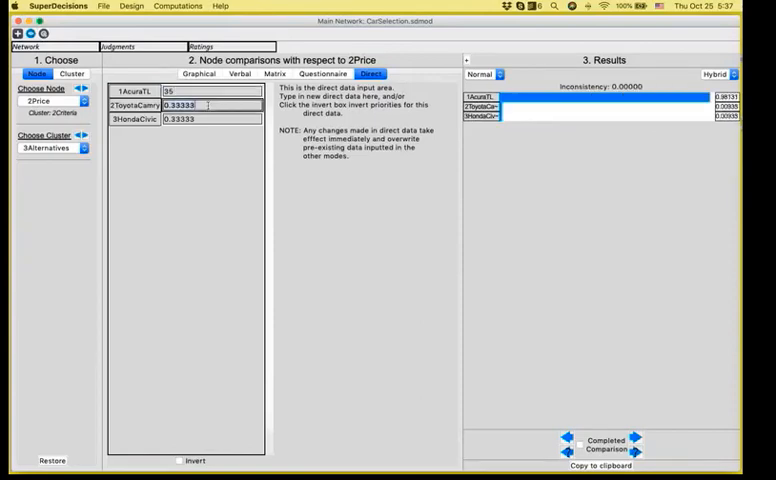
text(28)
click(212, 118)
text(20)
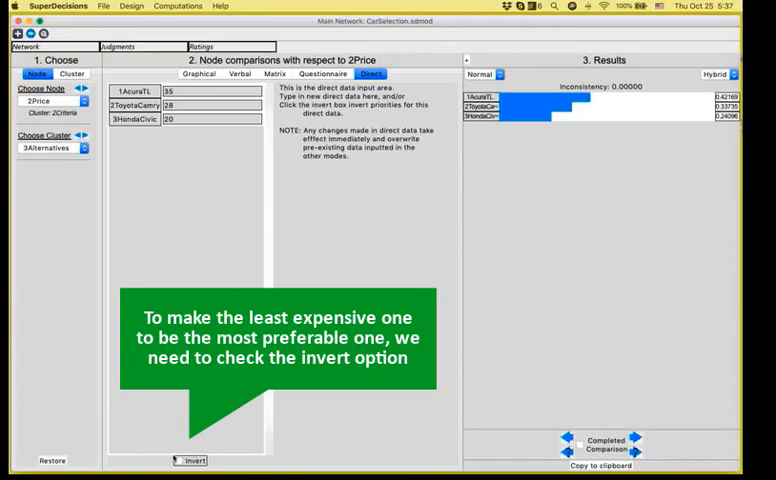
click(172, 460)
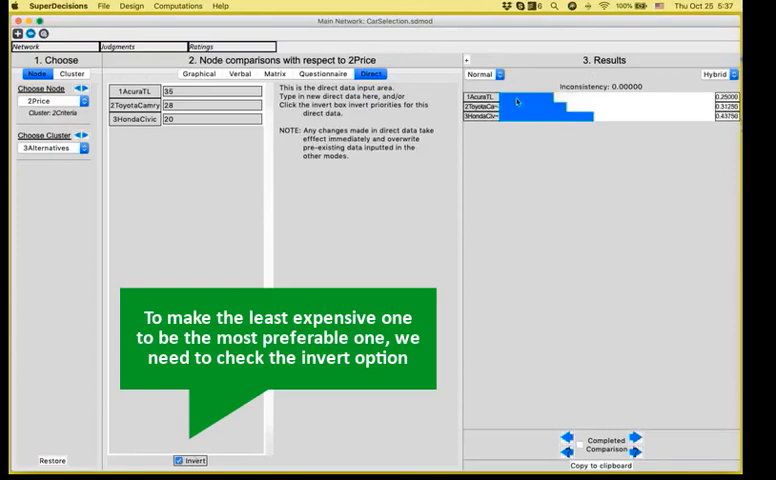
click(176, 460)
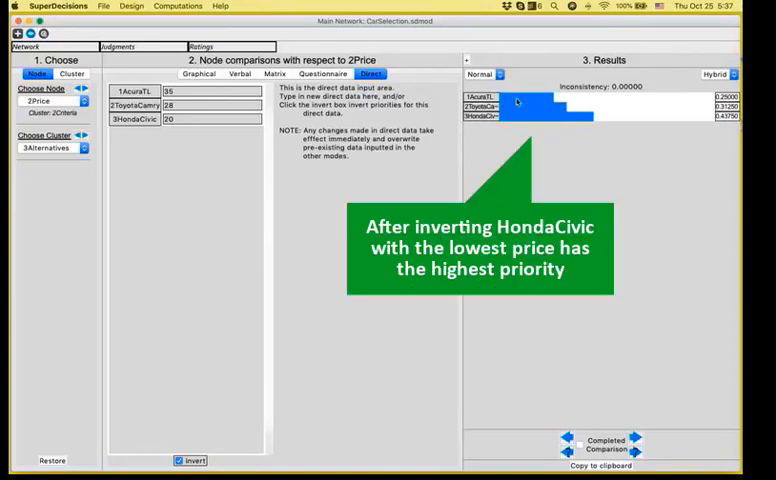
mouse_move(518, 120)
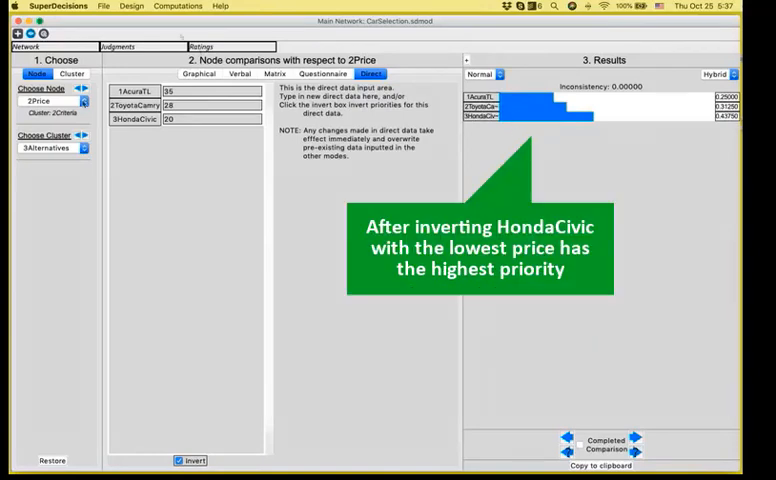
Rate the cars directly on 3MPG with AcuraTL 20, ToyotaCamry 22 and the third car 29
click(52, 100)
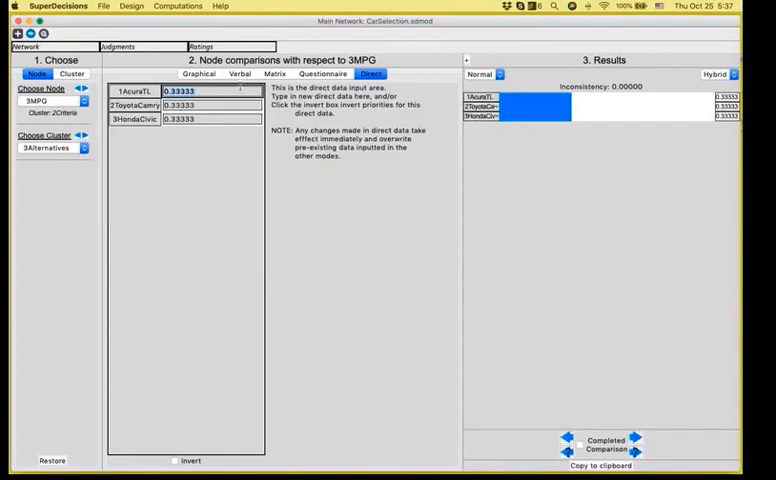
text(20)
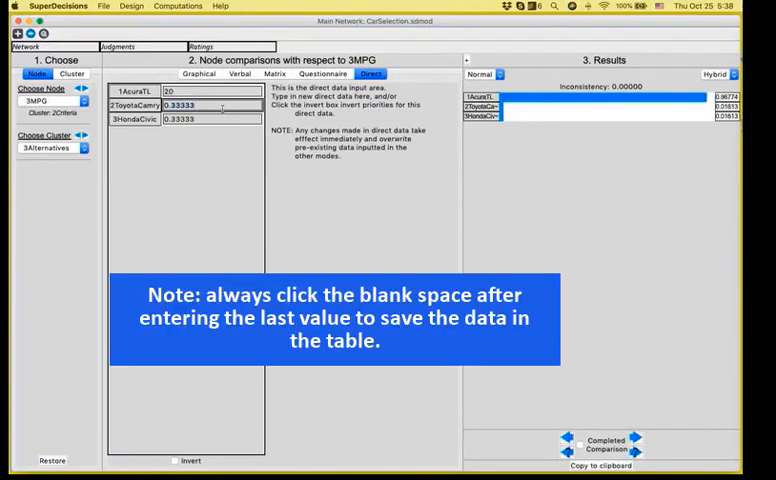
text(22)
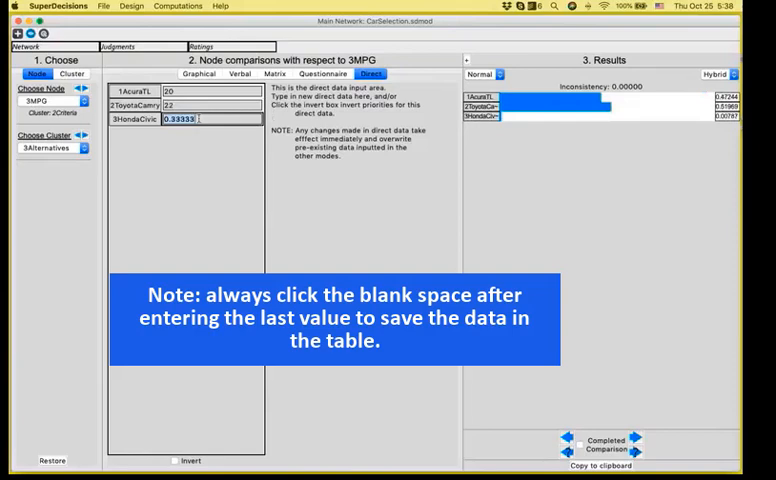
text(2)
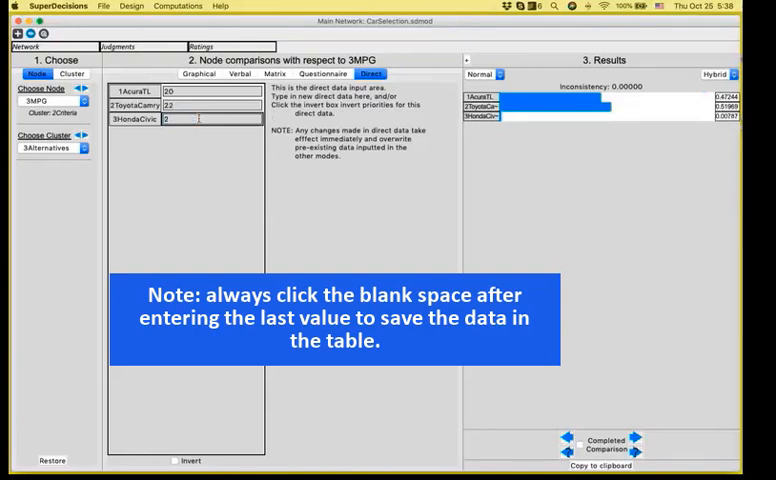
text(9)
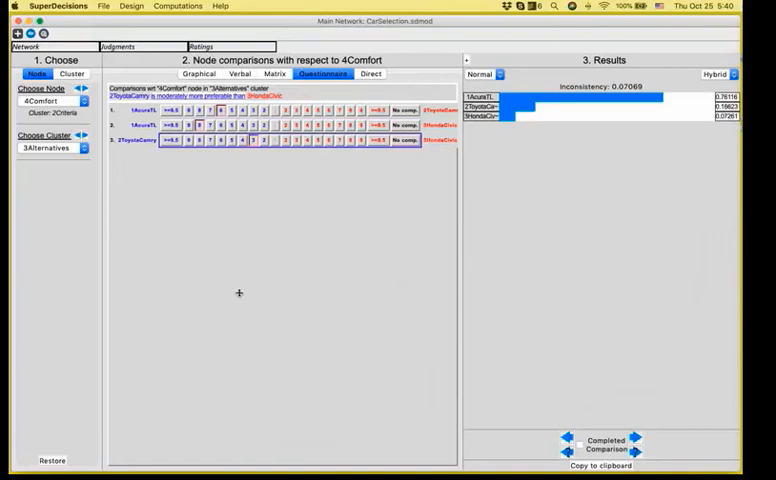
mouse_move(252, 296)
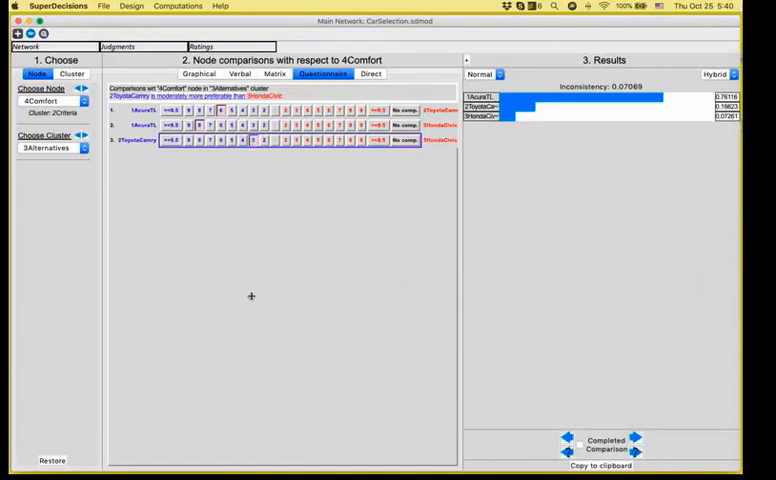
Save the car selection model via File > Save
click(102, 4)
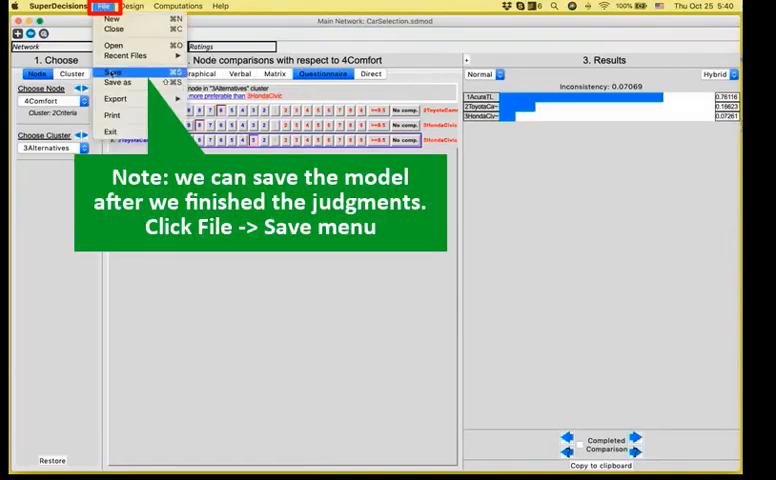
click(104, 4)
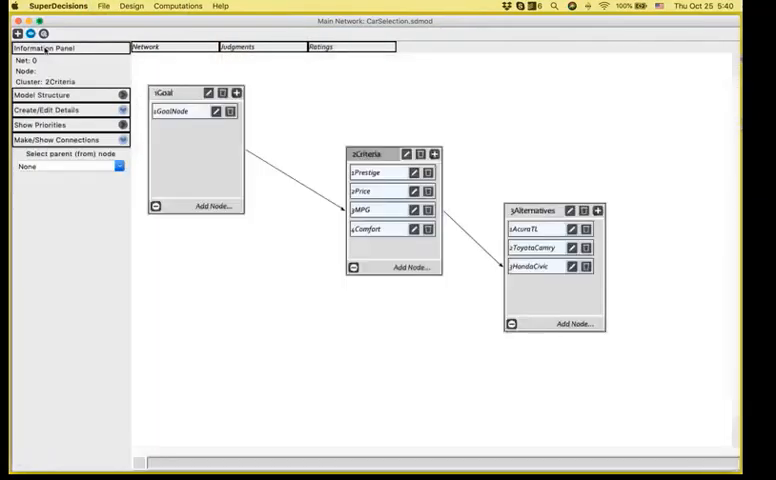
Display the unweighted supermatrix listing car priorities under each criterion
click(176, 6)
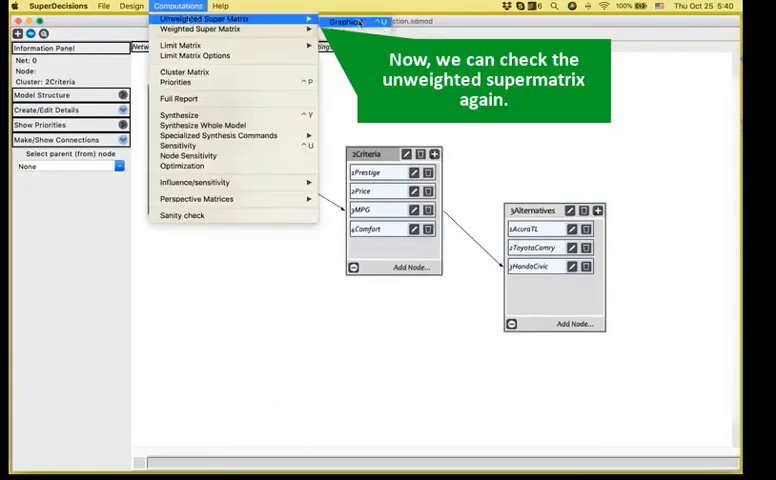
click(200, 18)
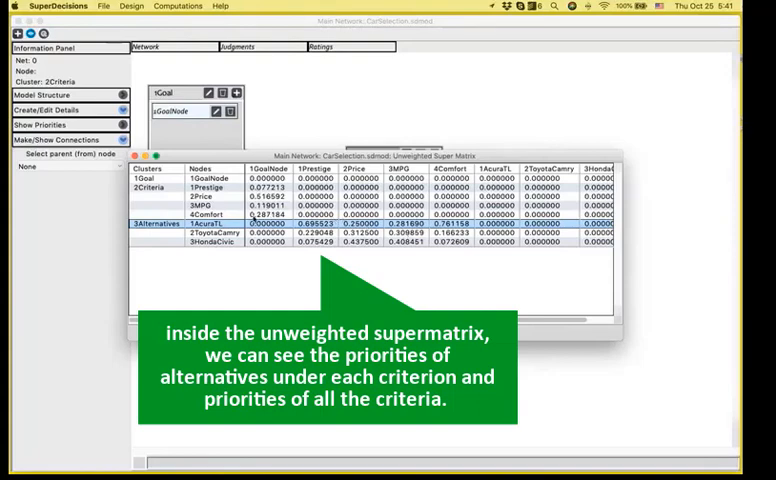
click(176, 6)
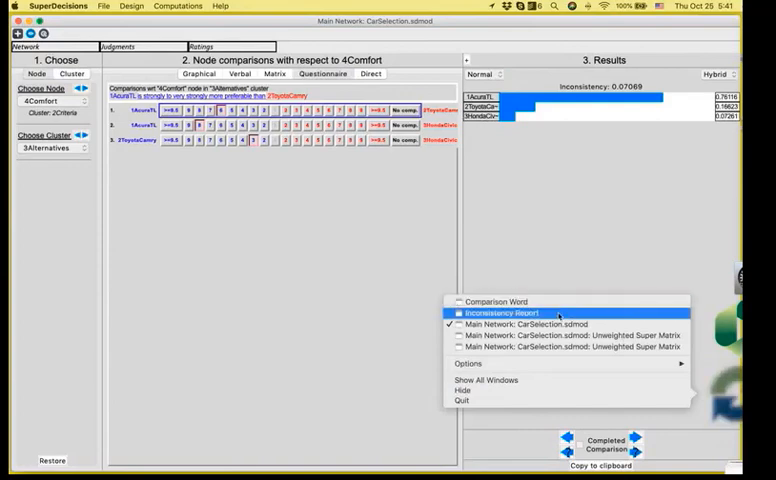
Check the supermatrix 4Comfort column against the judgments, then close it to return to the network
click(556, 334)
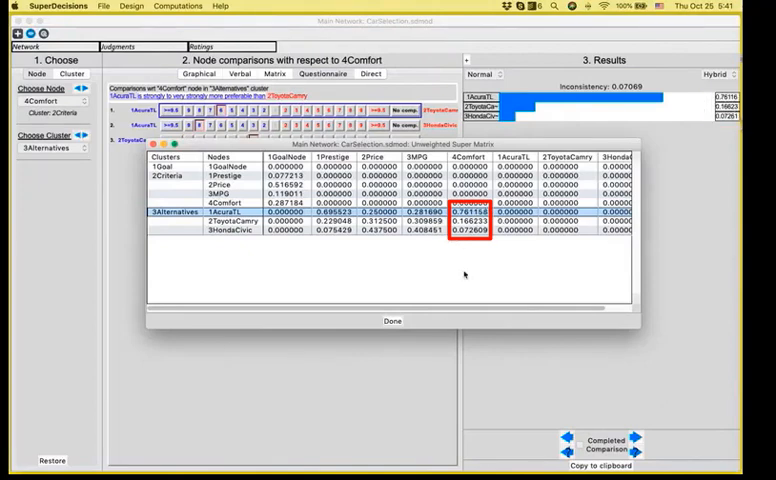
click(392, 320)
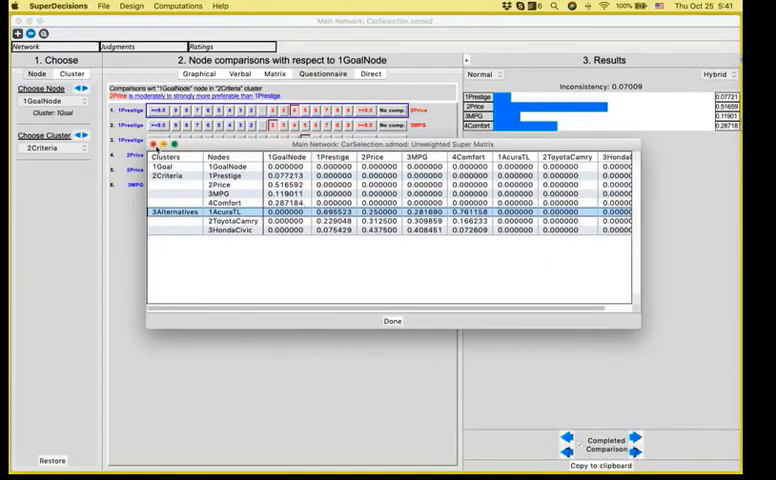
click(390, 320)
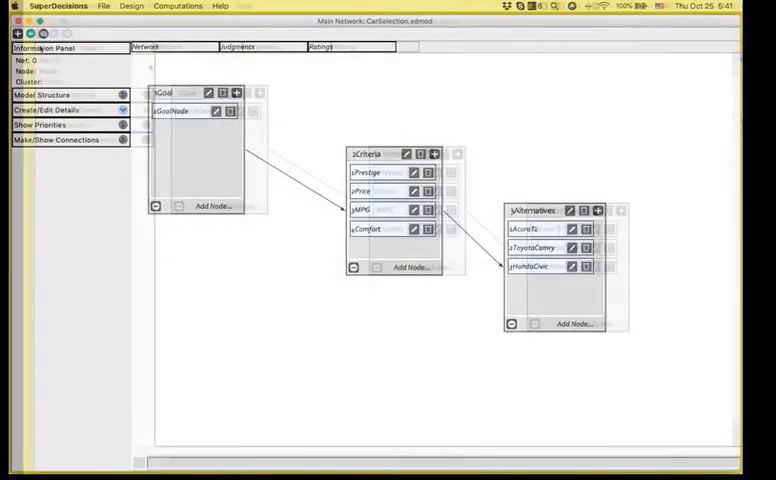
Run Synthesize to get overall priorities ranking AcuraTL first (ideal 1.0), then dismiss the results
click(178, 6)
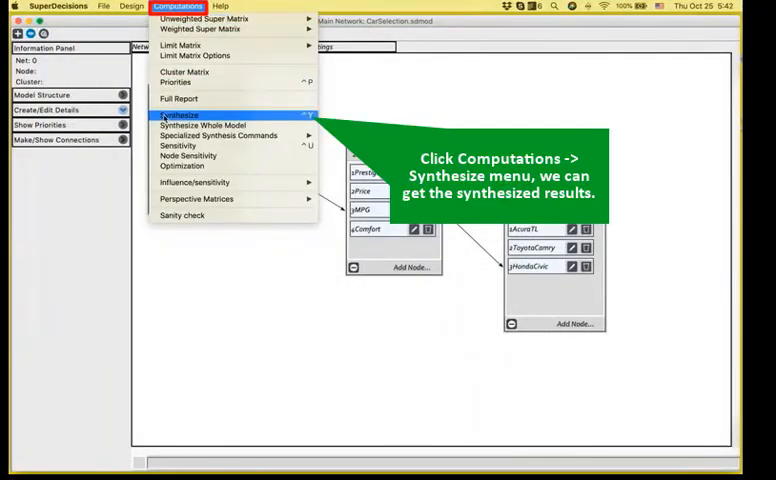
click(178, 116)
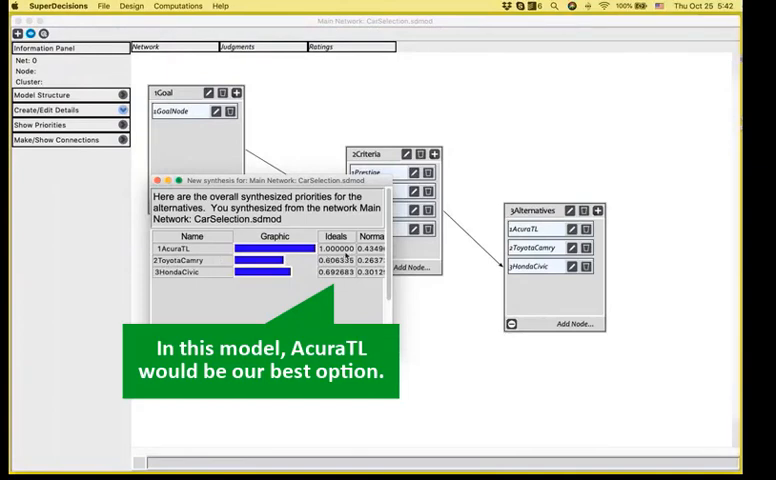
mouse_move(338, 258)
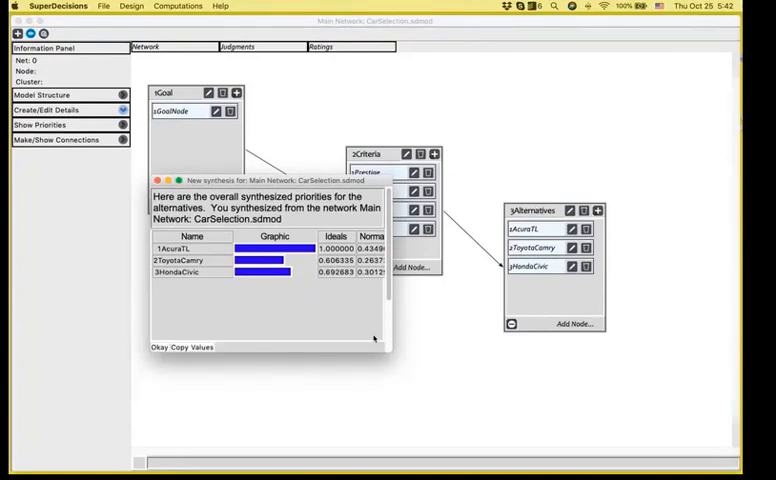
click(160, 348)
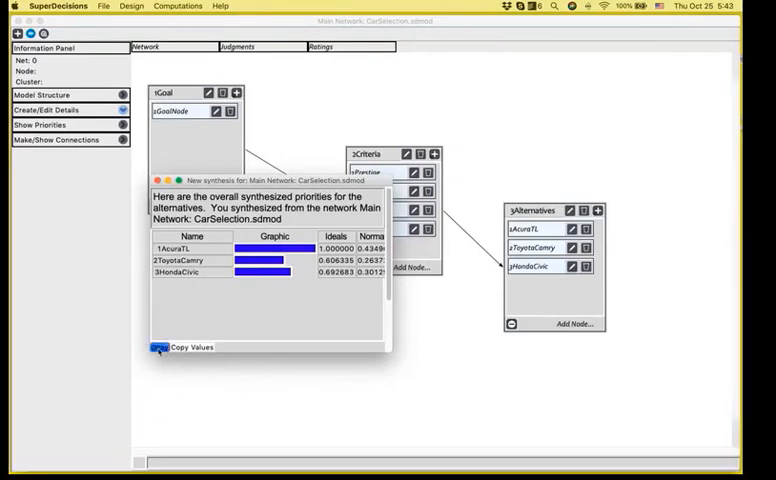
click(178, 6)
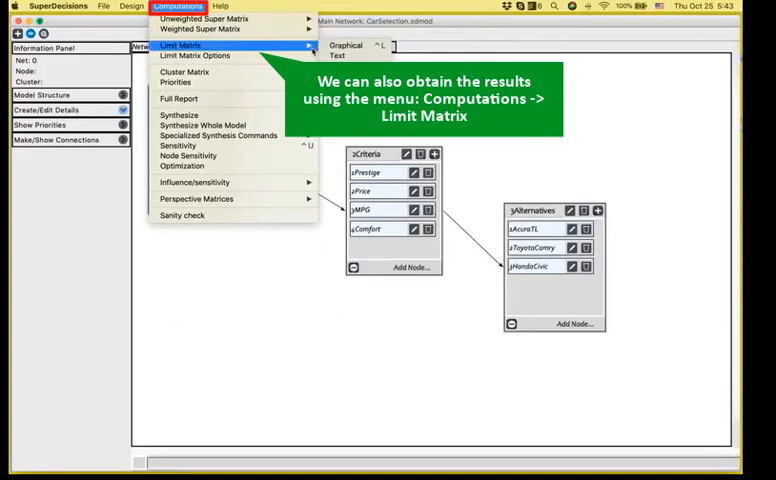
Display the limit matrix graphically, then run Synthesize again to reshow the car priorities
click(184, 44)
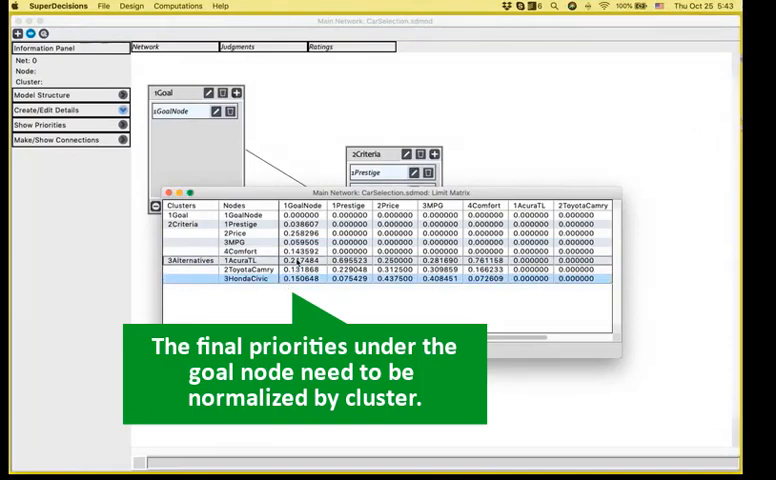
mouse_move(296, 264)
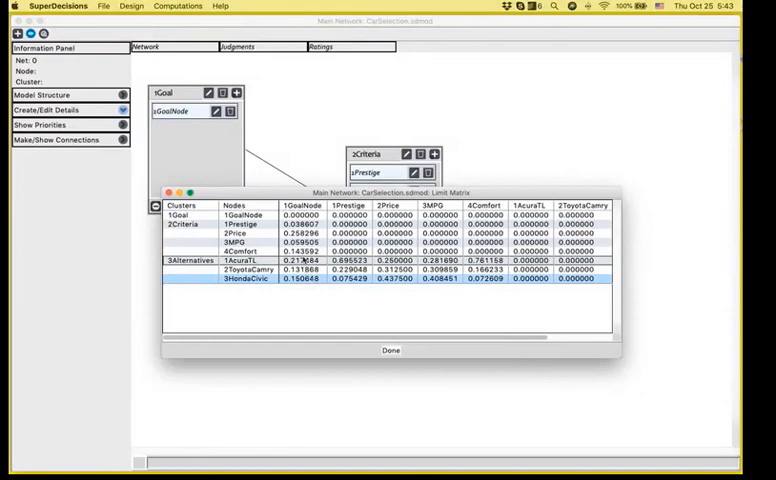
click(176, 6)
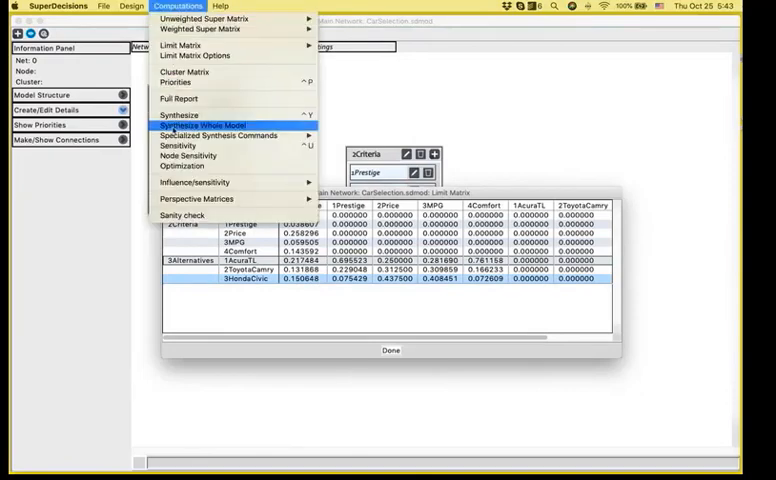
click(204, 126)
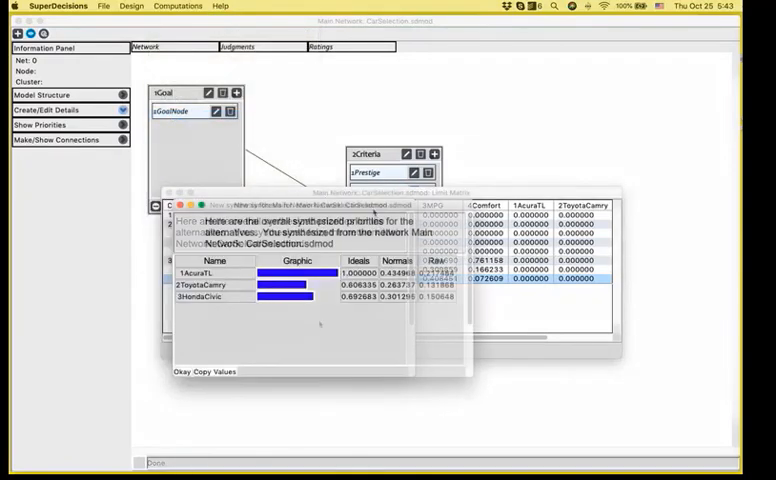